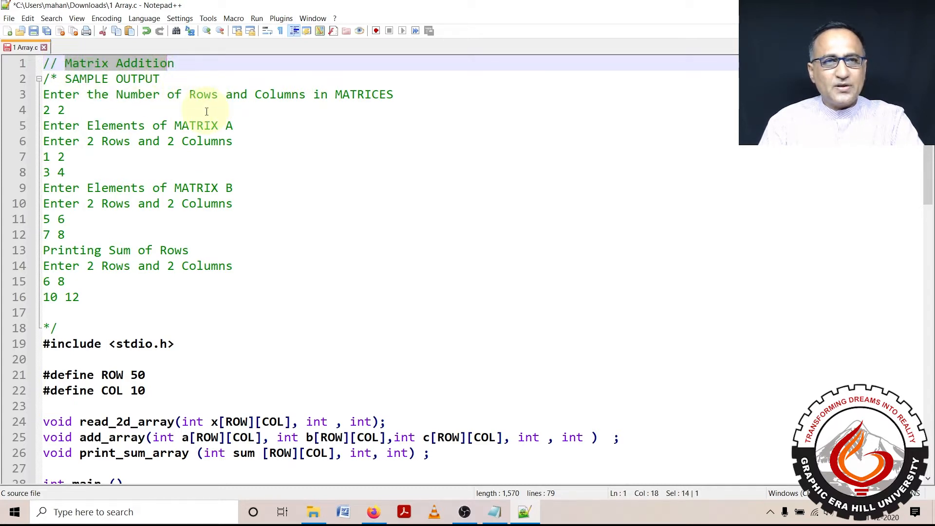
pyautogui.moveTo(88, 101)
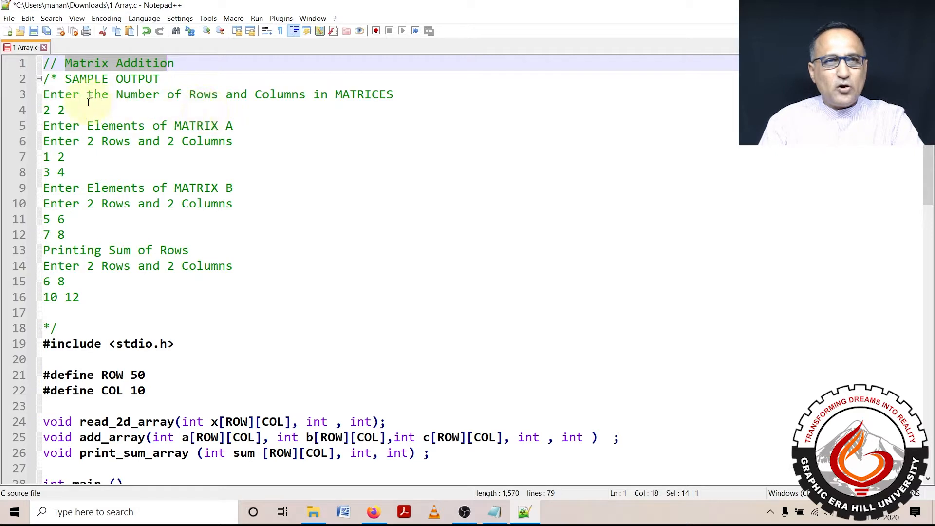
# Review main's input prompts for the row/column counts and matrix A elements
pyautogui.click(44, 110)
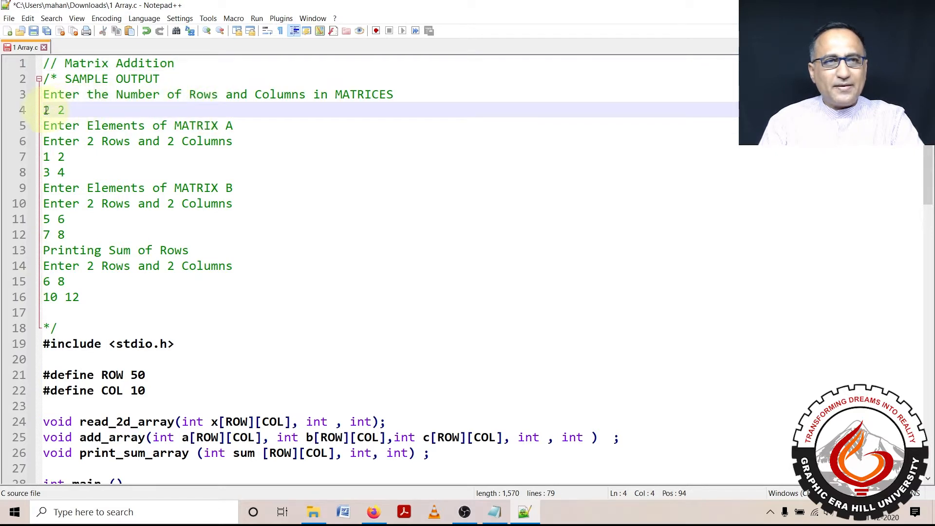
pyautogui.doubleClick(58, 110)
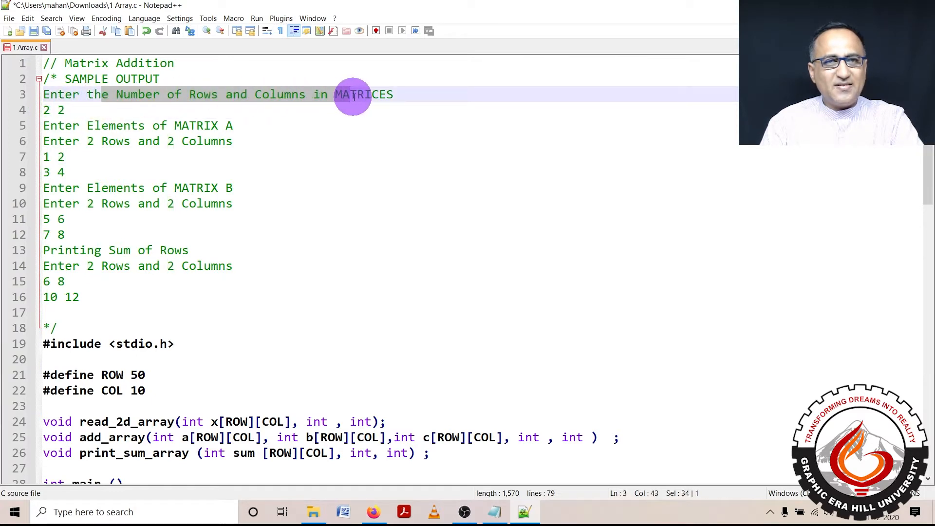
pyautogui.moveTo(155, 110)
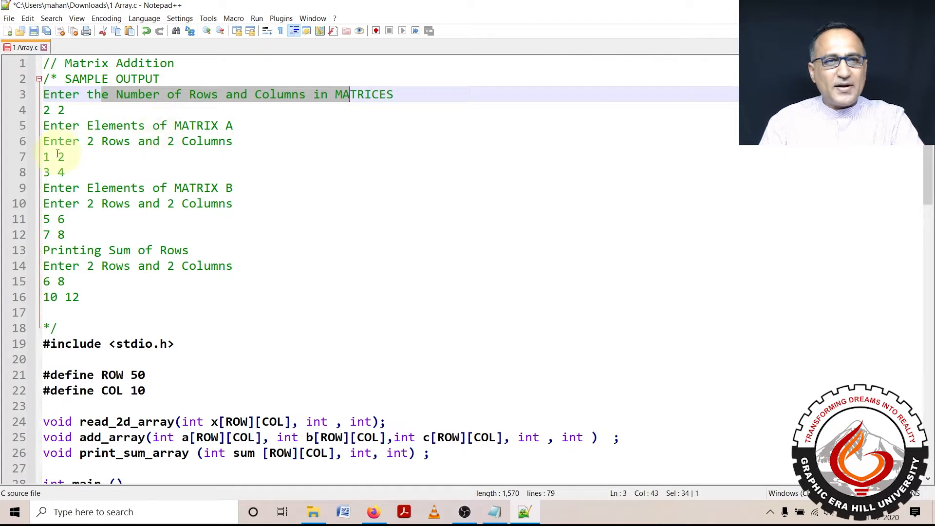
pyautogui.click(55, 172)
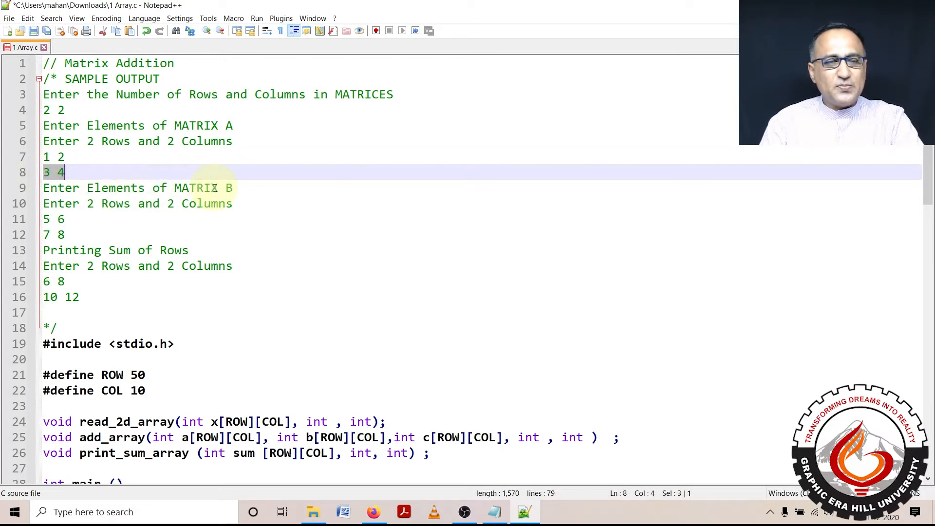
pyautogui.click(44, 219)
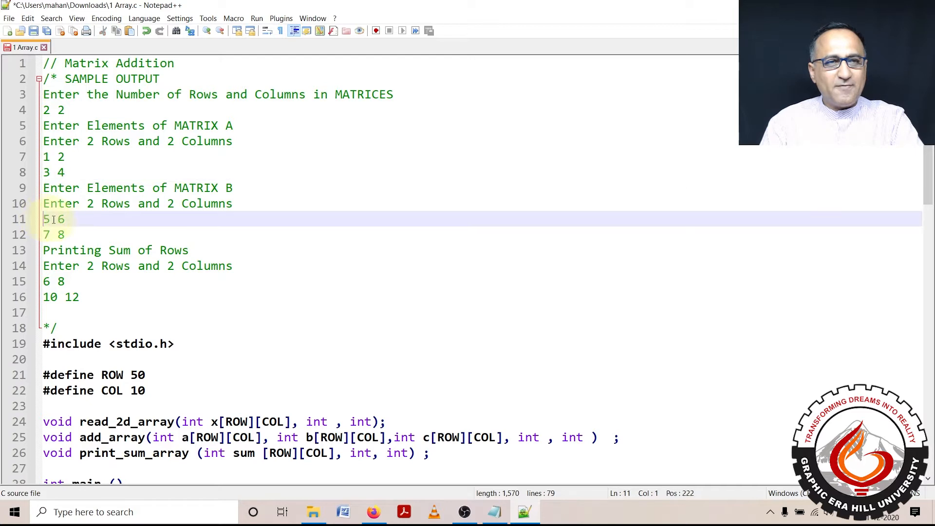
pyautogui.click(58, 234)
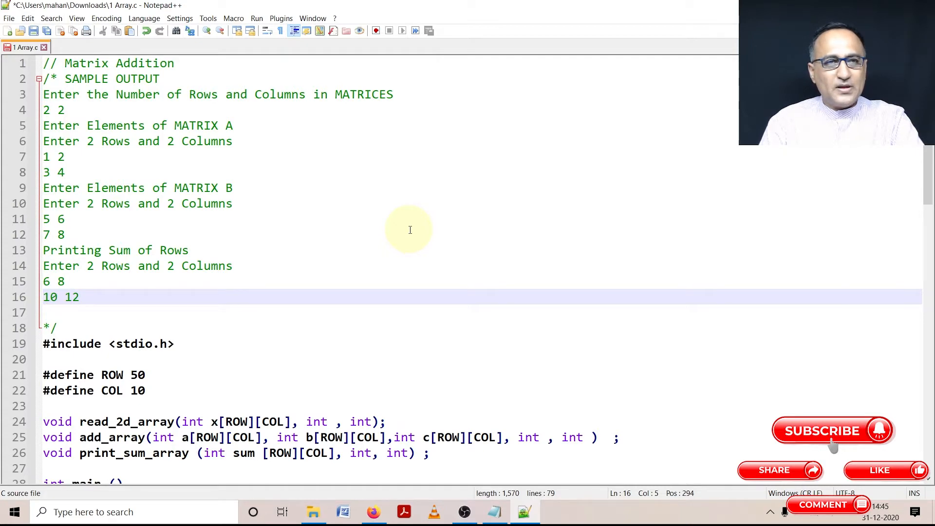
pyautogui.scroll(-3)
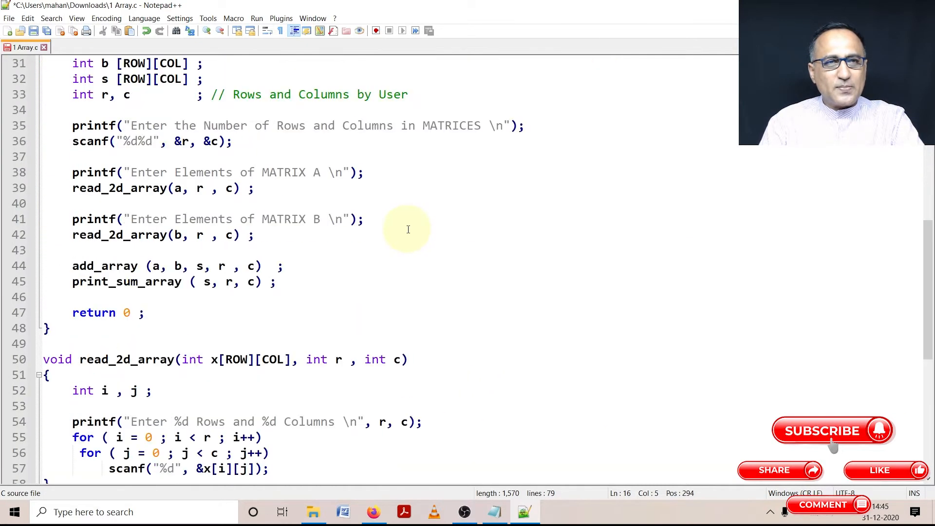
pyautogui.scroll(3)
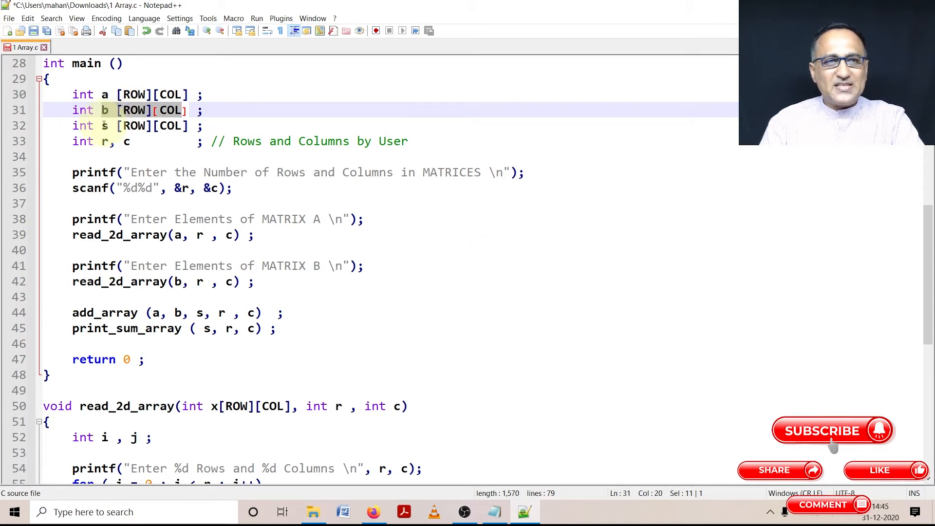
pyautogui.click(105, 126)
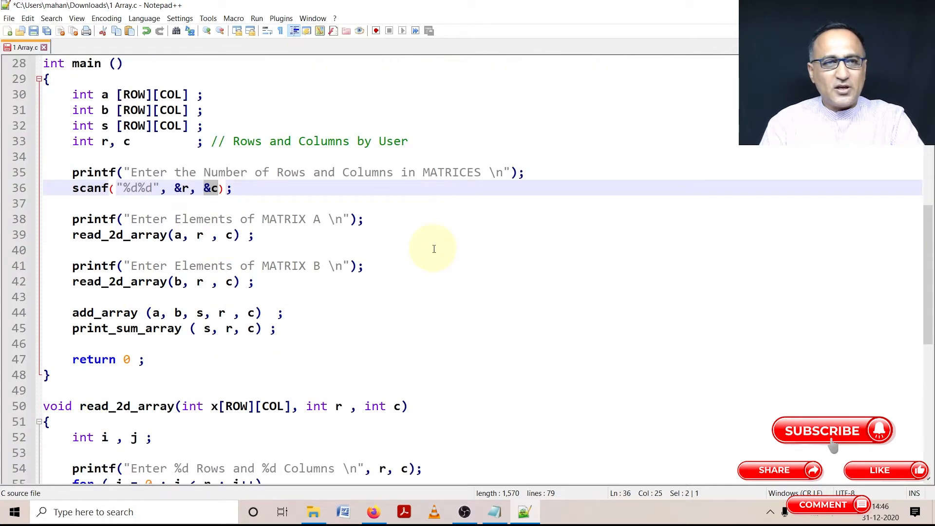
pyautogui.moveTo(126, 219)
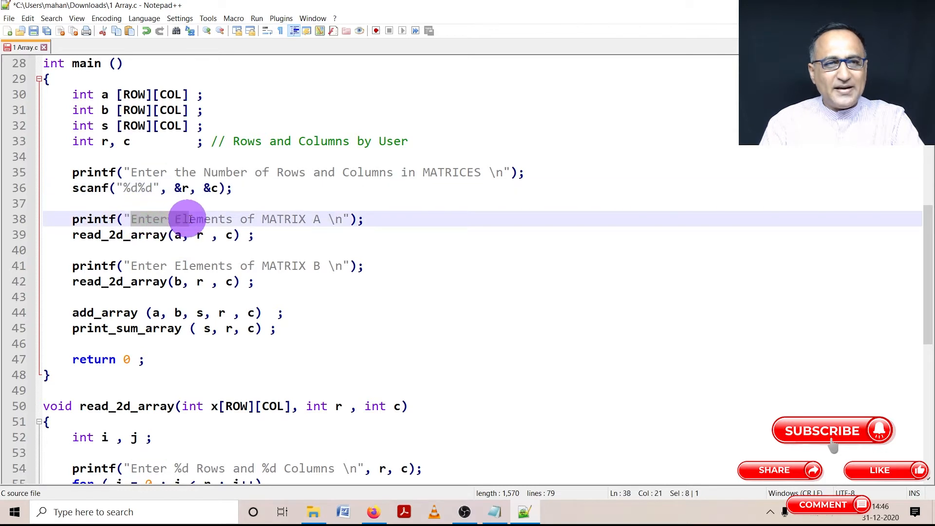
pyautogui.moveTo(188, 220); pyautogui.dragTo(320, 219)
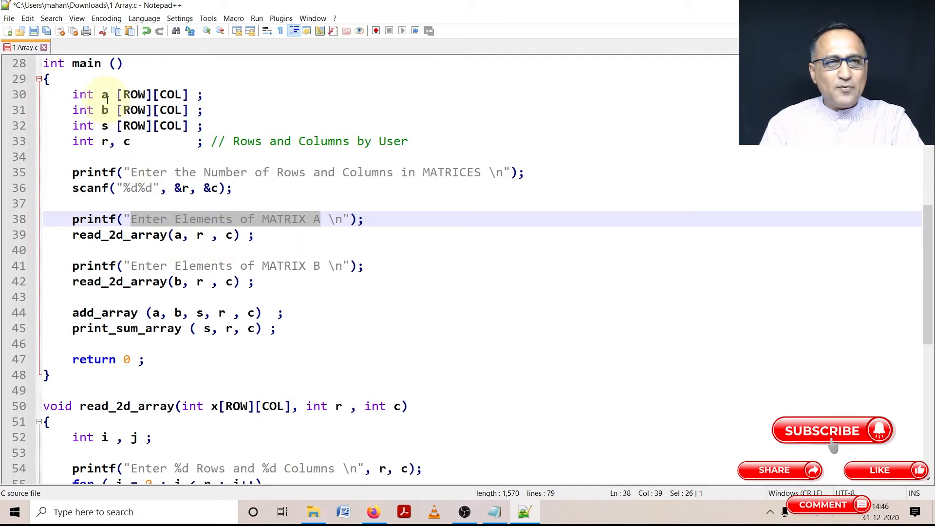
pyautogui.click(103, 94)
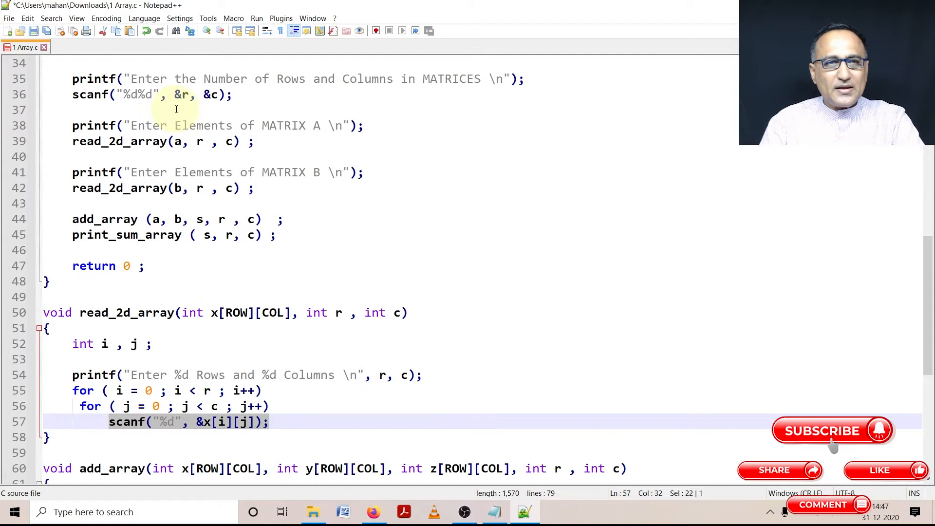
# Highlight the uses of matrix b and the column count c before editing add_array
pyautogui.click(219, 312)
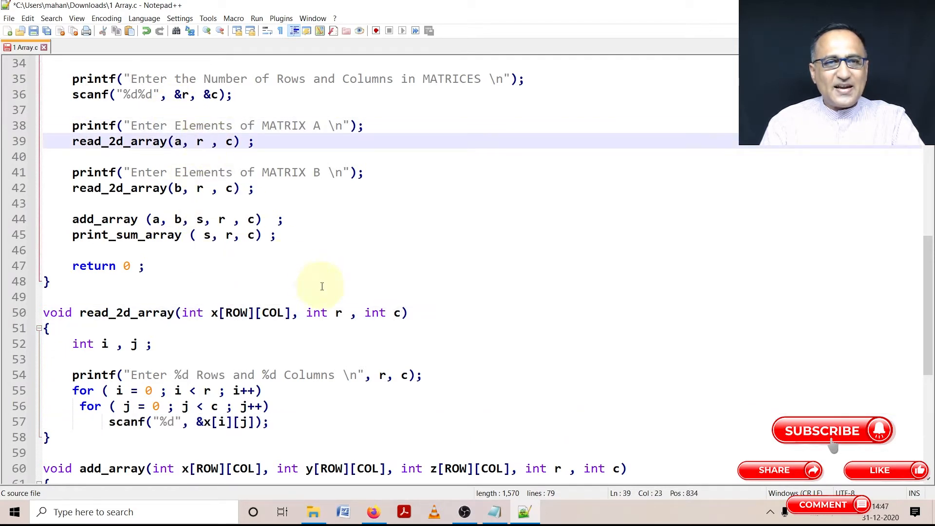
pyautogui.click(337, 313)
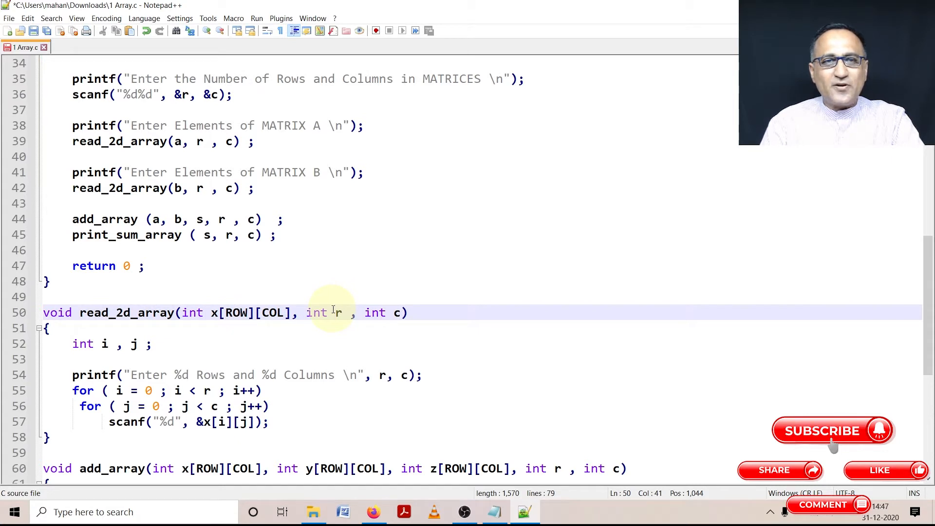
pyautogui.click(200, 141)
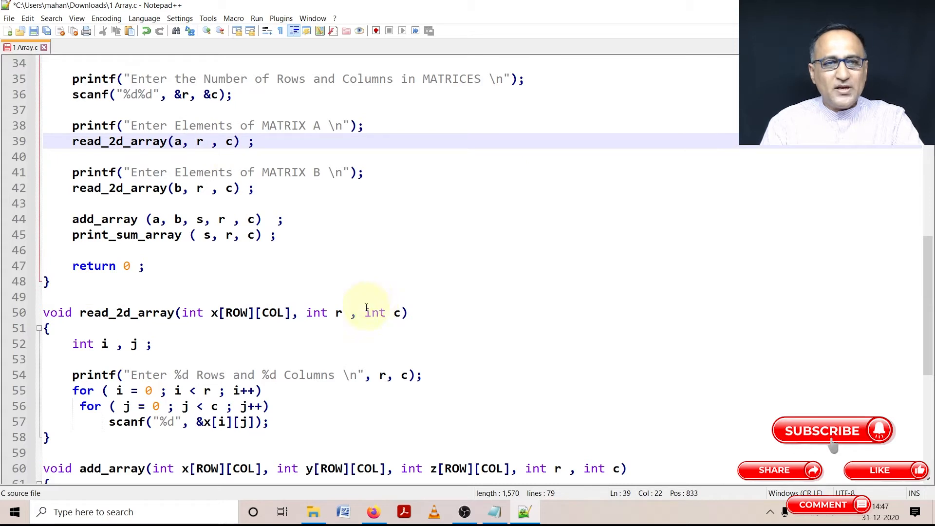
pyautogui.scroll(-3)
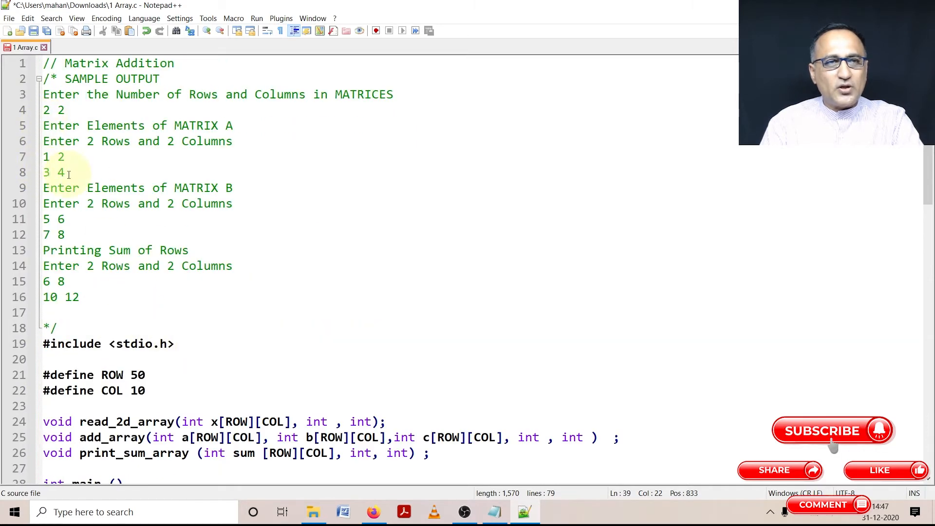
pyautogui.scroll(-3)
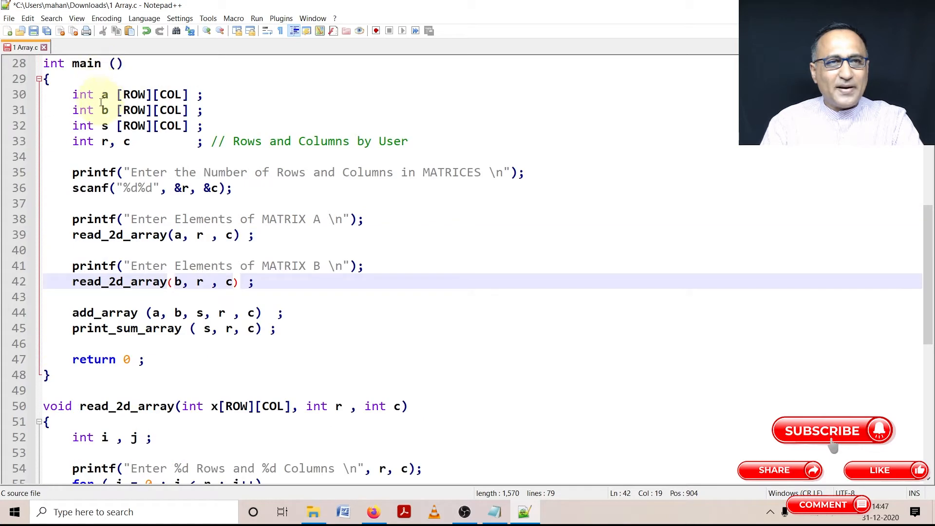
pyautogui.doubleClick(105, 110)
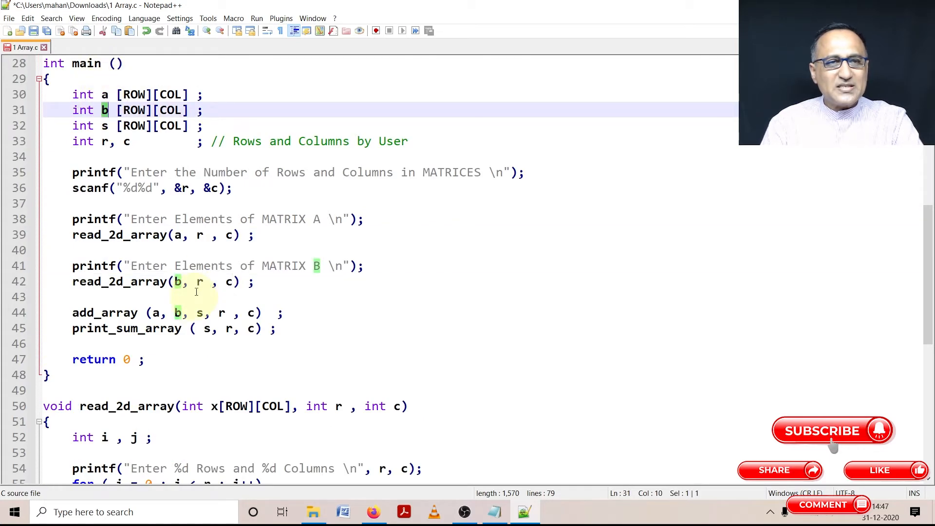
pyautogui.click(223, 281)
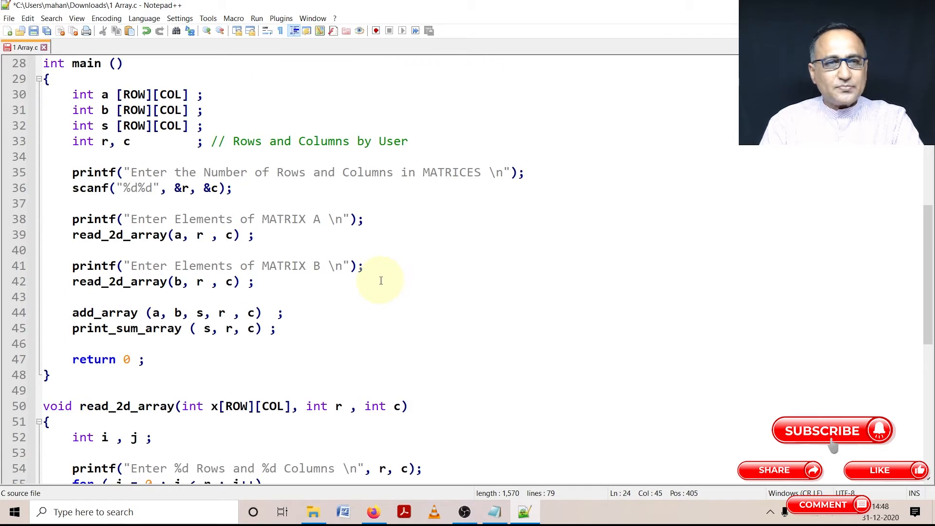
pyautogui.moveTo(138, 323)
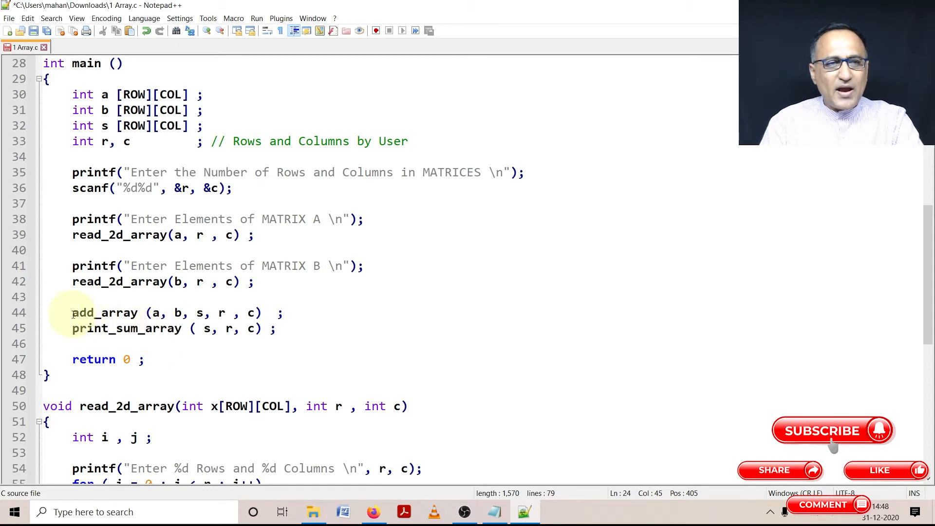
pyautogui.doubleClick(81, 312)
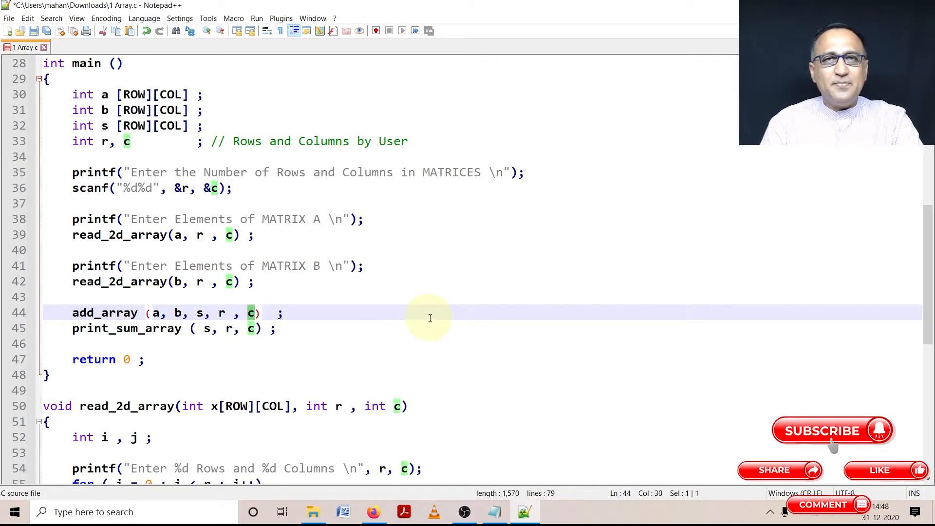
pyautogui.scroll(-3)
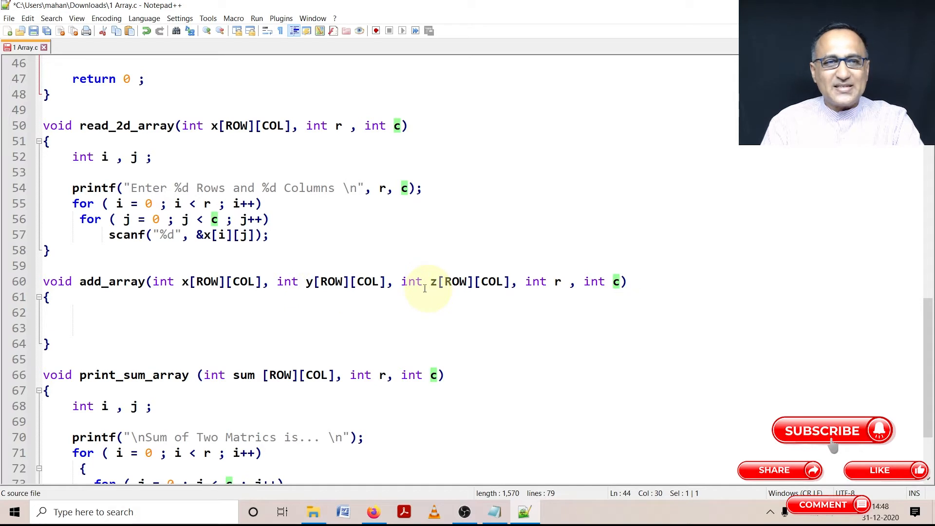
# Declare int i, j and write nested for loops over i < r and j < c in add_array
pyautogui.click(94, 312)
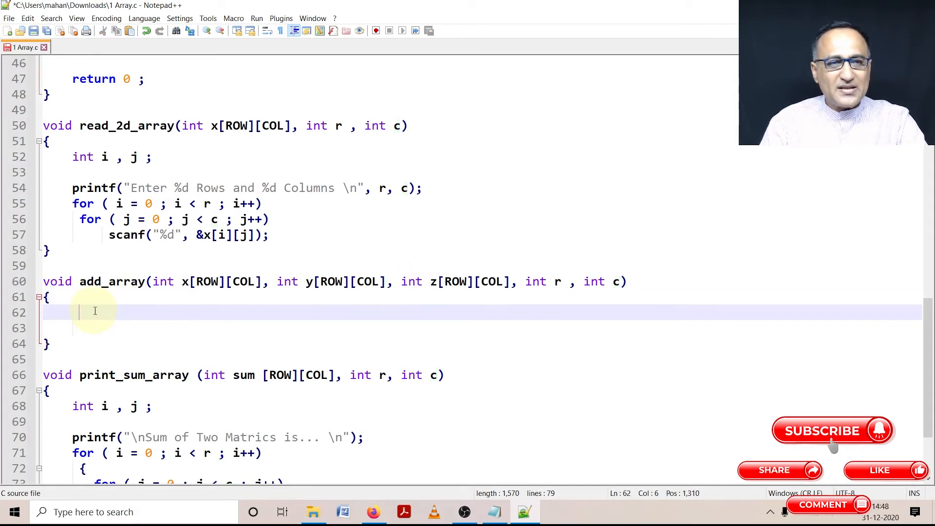
pyautogui.write('in')
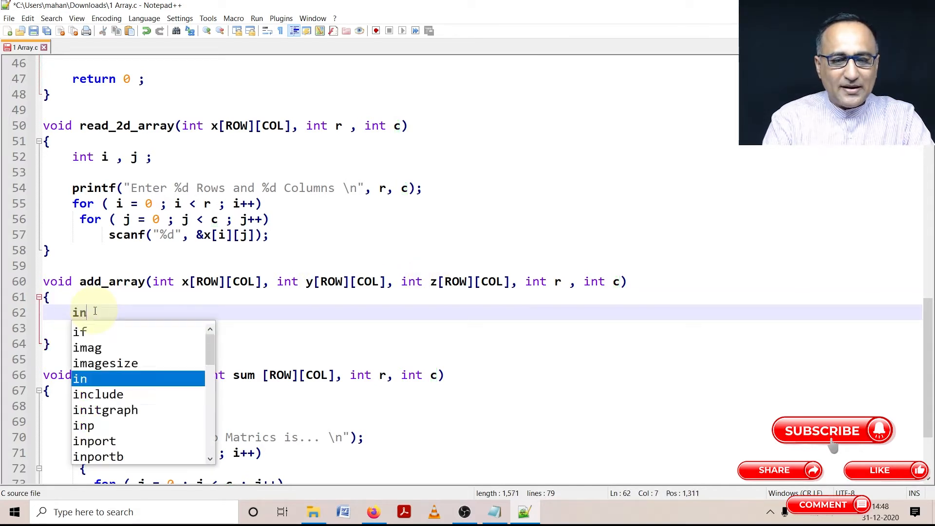
pyautogui.write('t i')
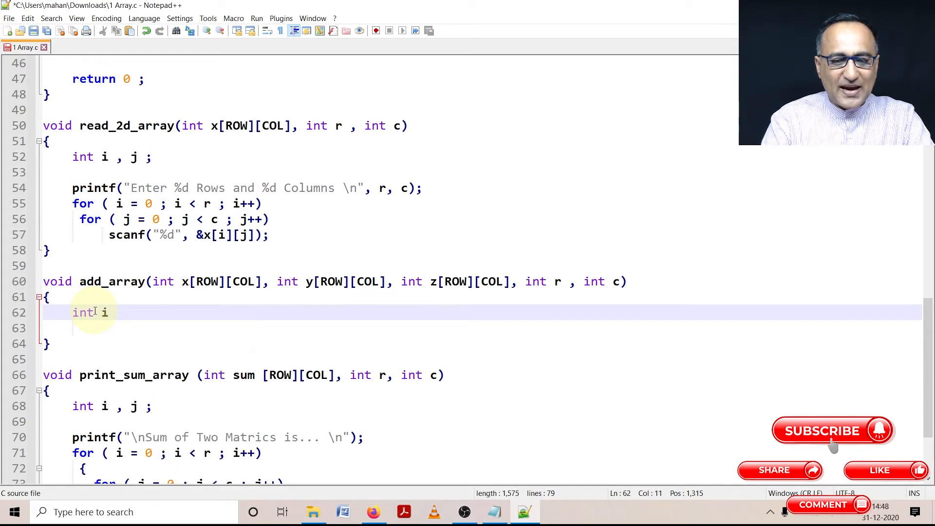
pyautogui.write(', j ;')
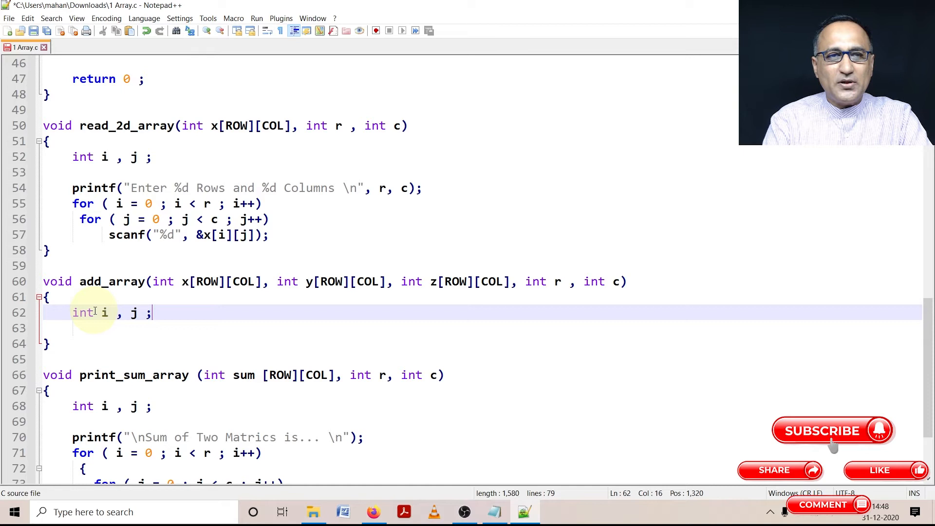
pyautogui.write('for')
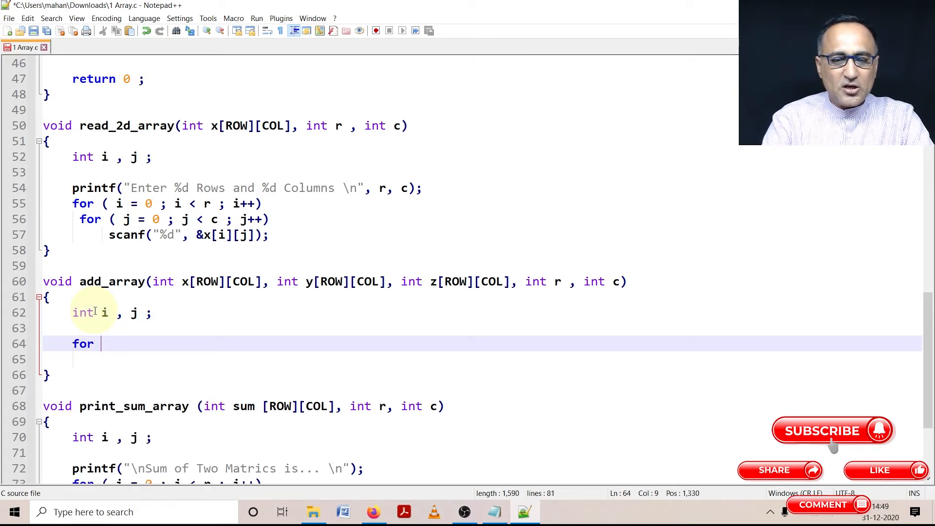
pyautogui.write('( i')
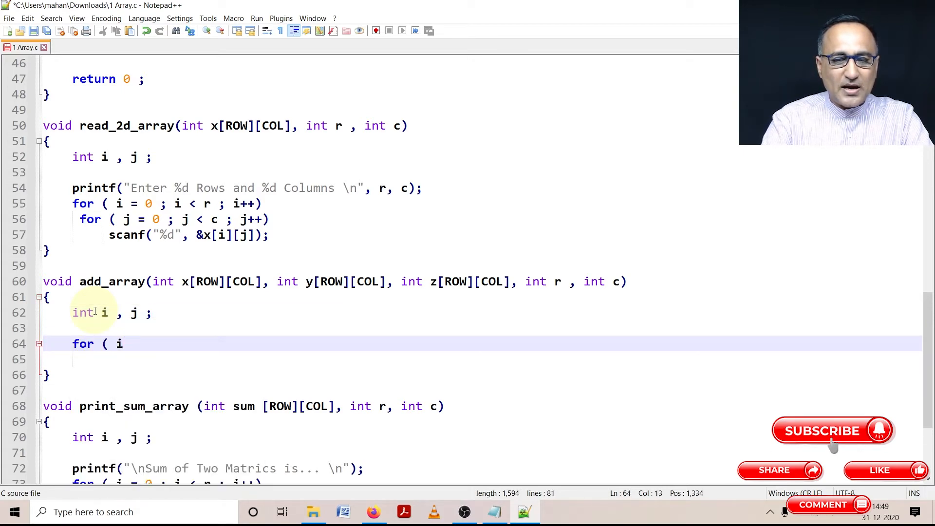
pyautogui.write('= 0 ; i < r; i++')
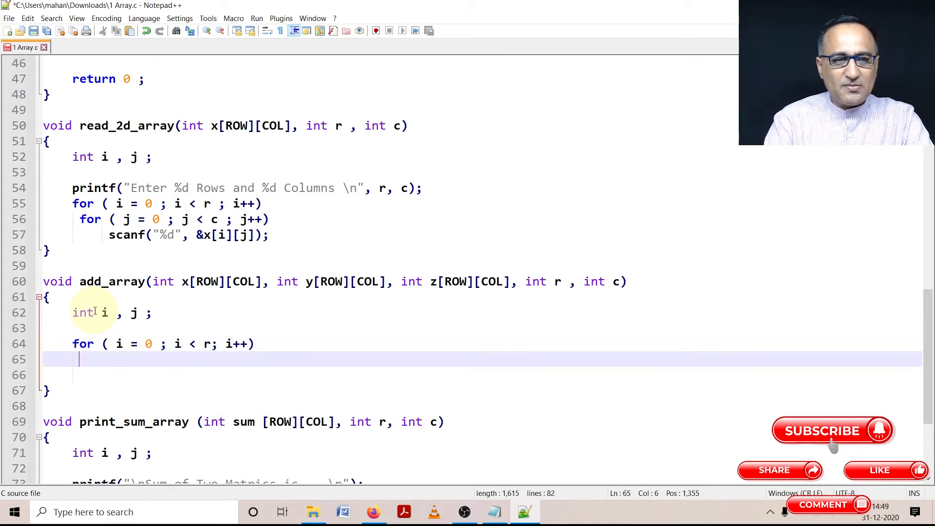
pyautogui.write('for ( j')
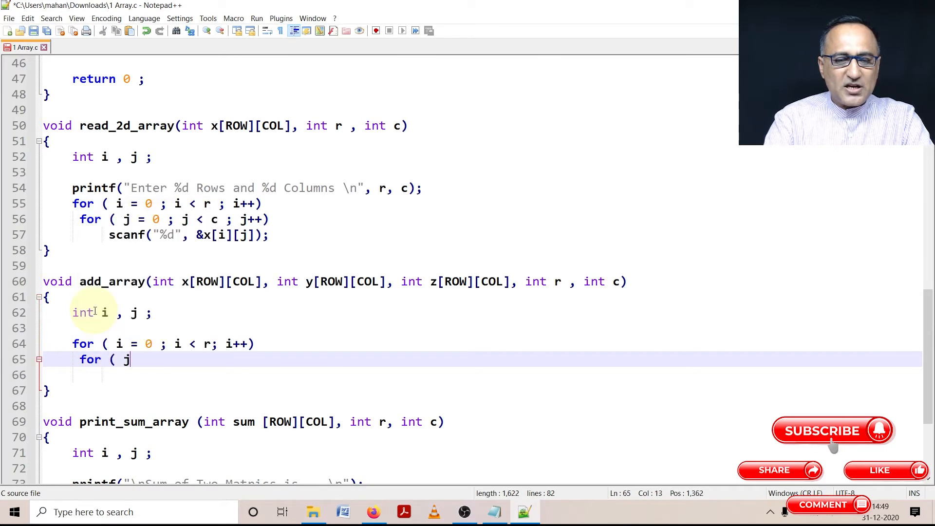
pyautogui.write('= 0 ; j')
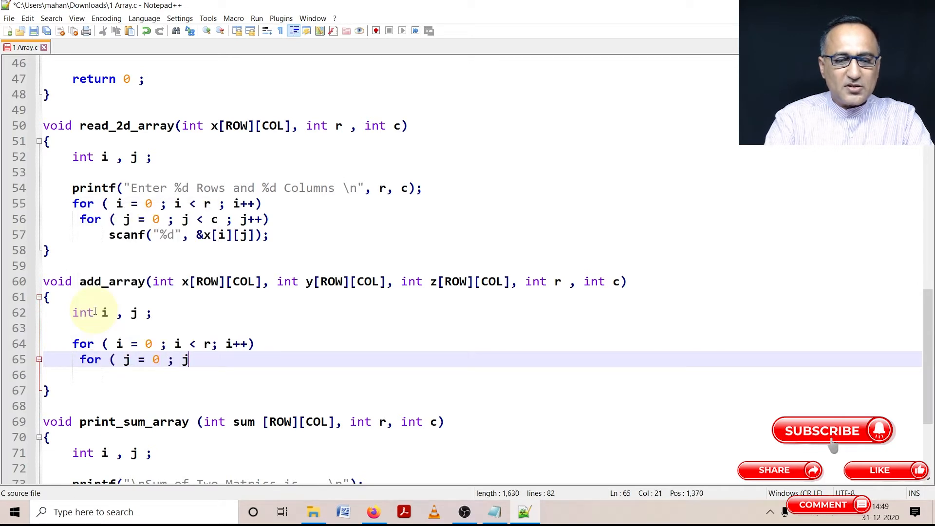
pyautogui.write('< c ;')
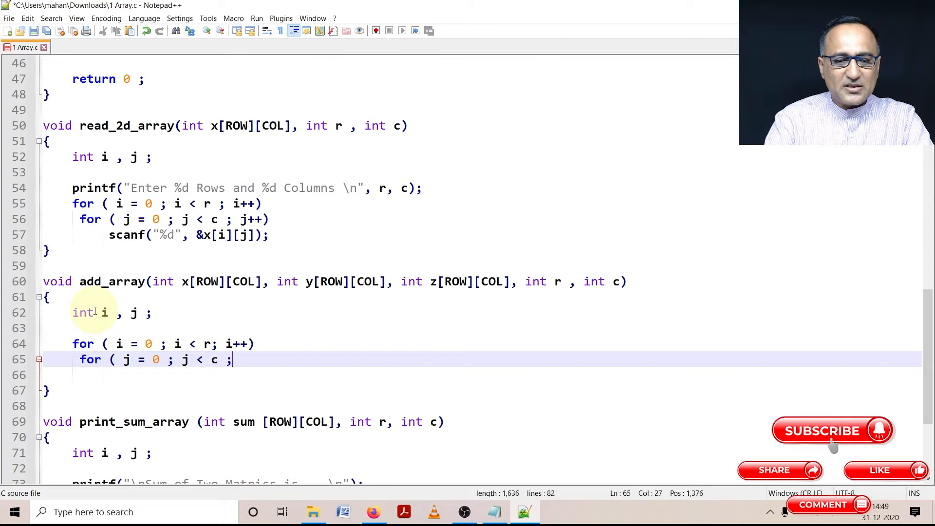
pyautogui.write('j')
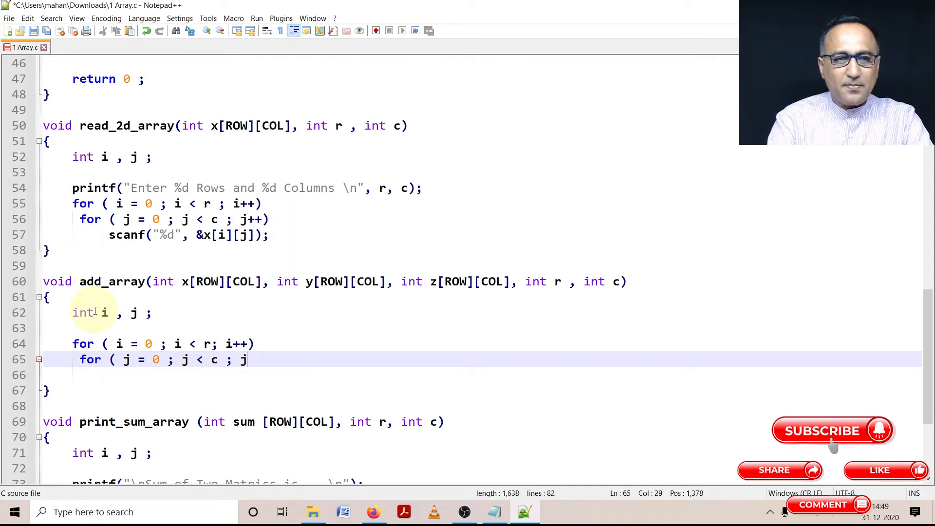
pyautogui.write('++')
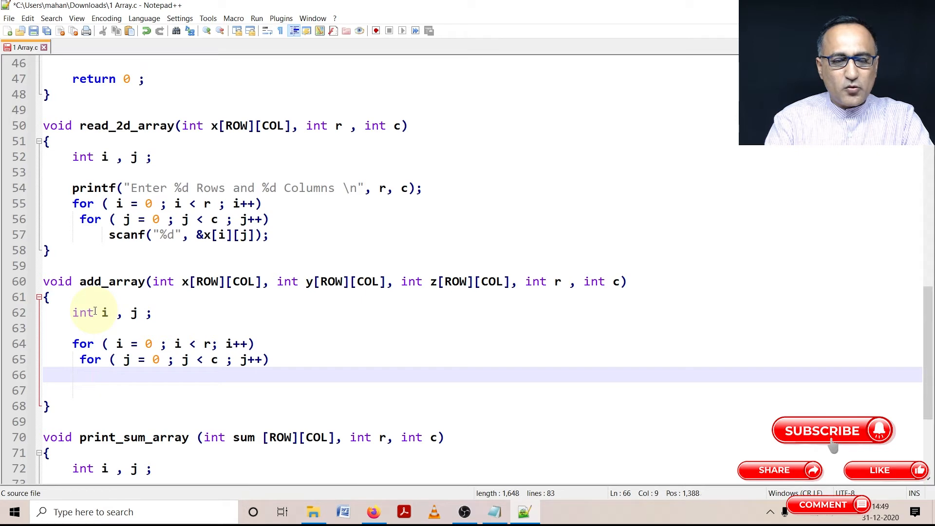
# Write the inner statement z[i][j] = x[i][j] + y[i][j]; reusing the cut indices
pyautogui.write('x [i')
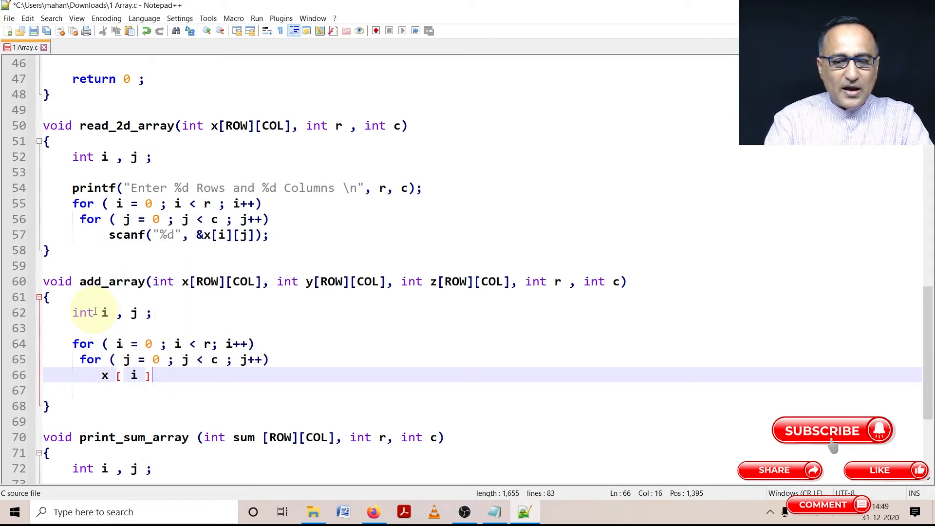
pyautogui.write('[ j')
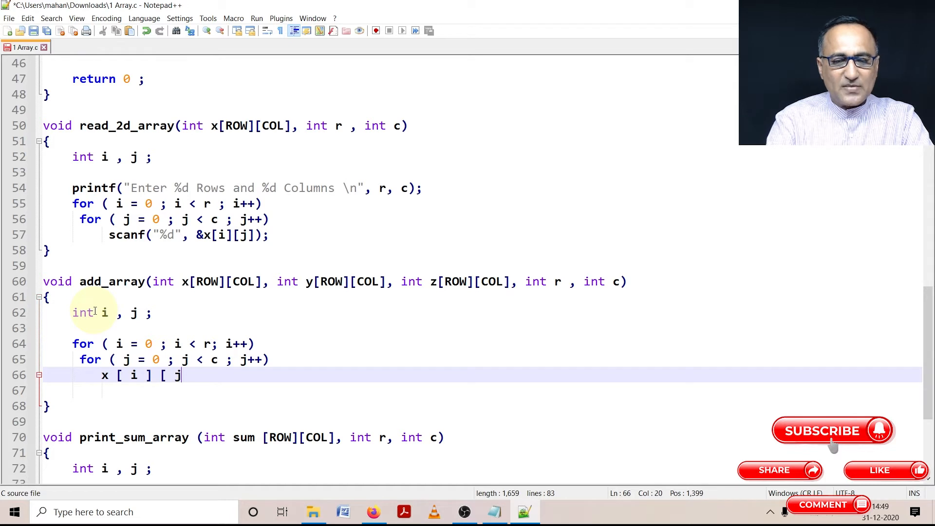
pyautogui.write(']')
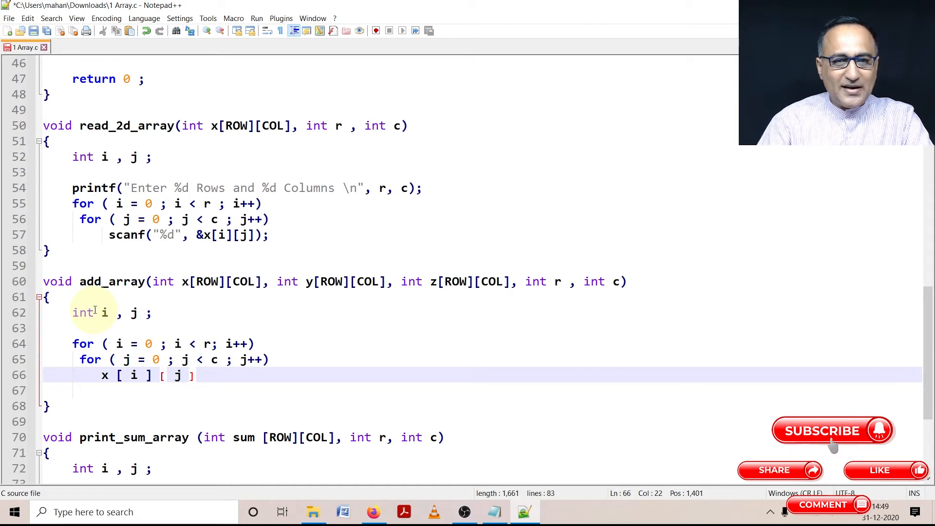
pyautogui.doubleClick(106, 374)
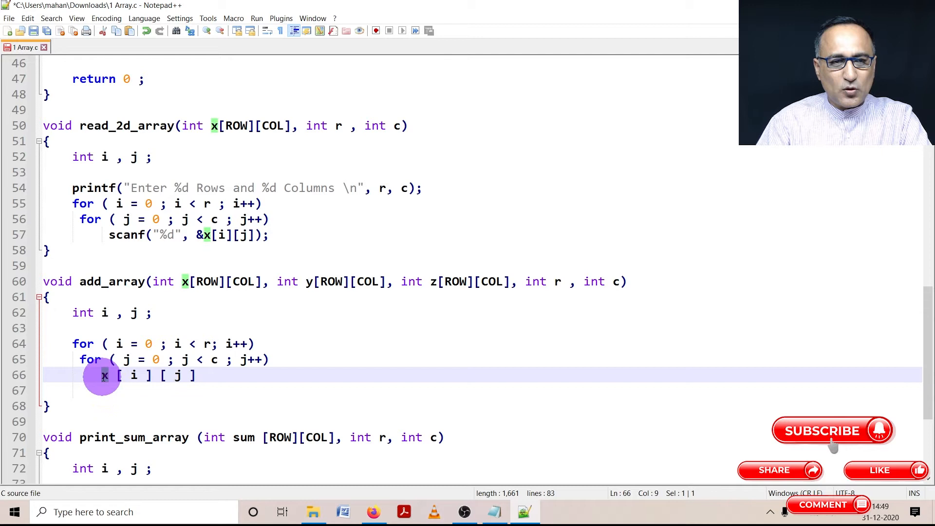
pyautogui.write('z')
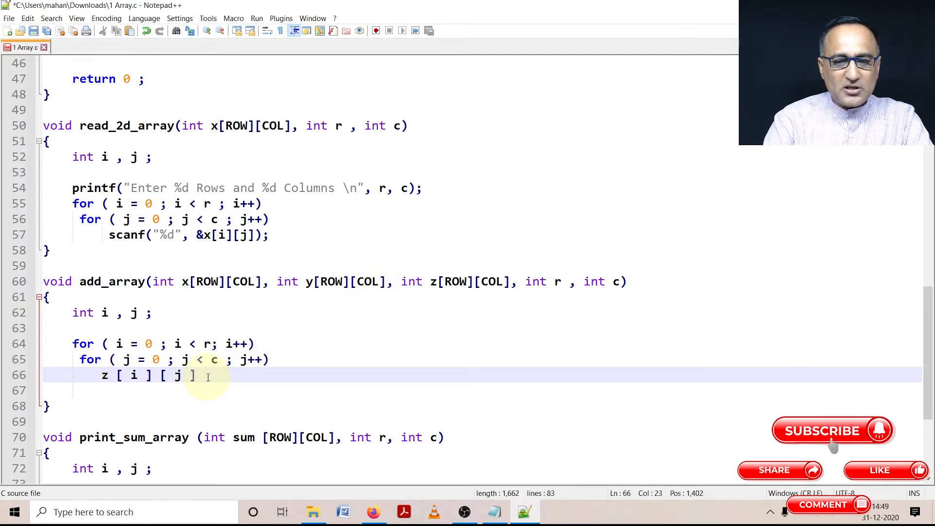
pyautogui.write('=')
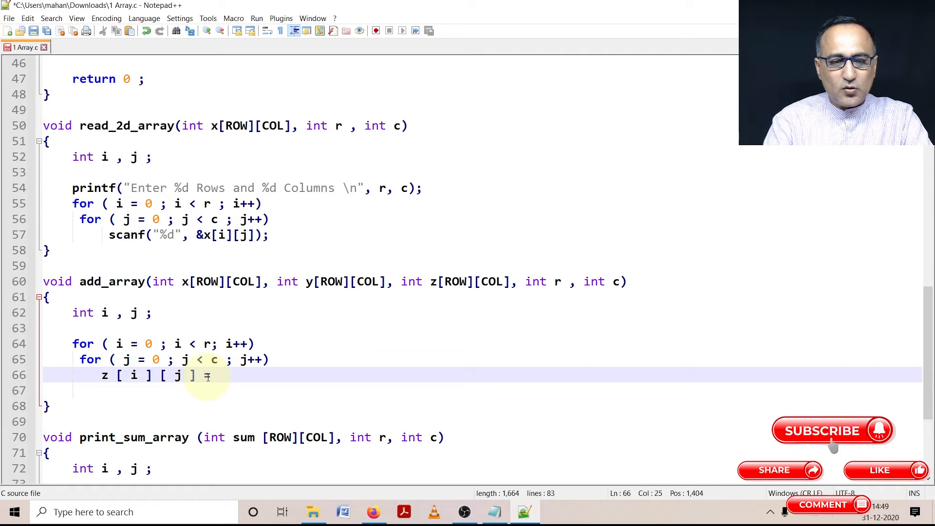
pyautogui.write('= x')
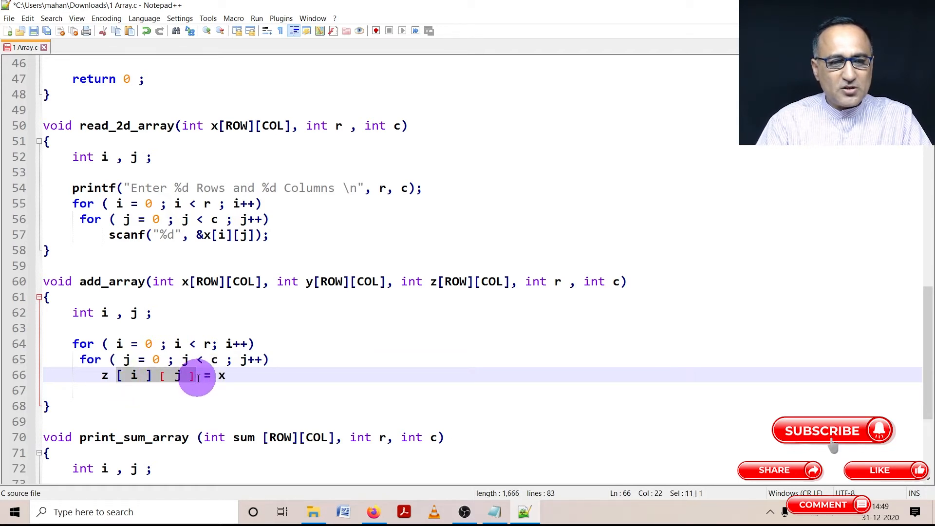
pyautogui.press('Delete')
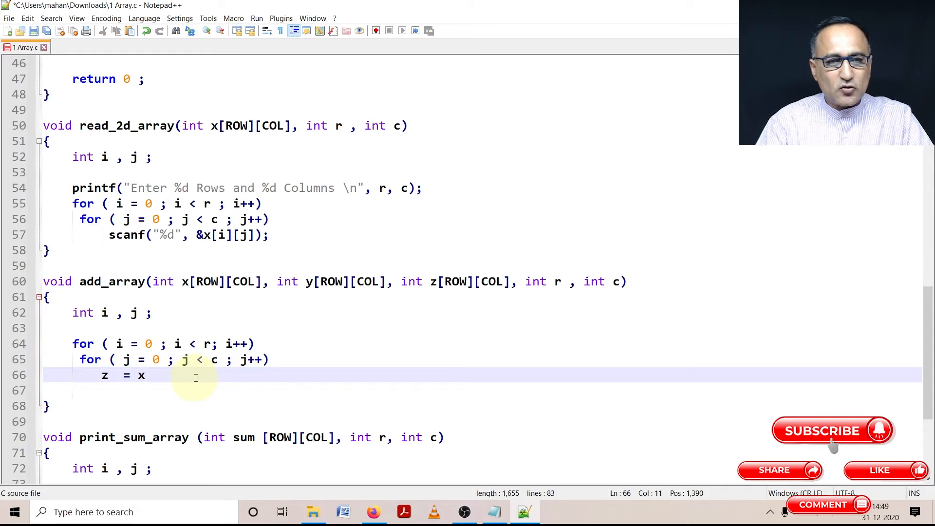
pyautogui.rightClick(196, 376)
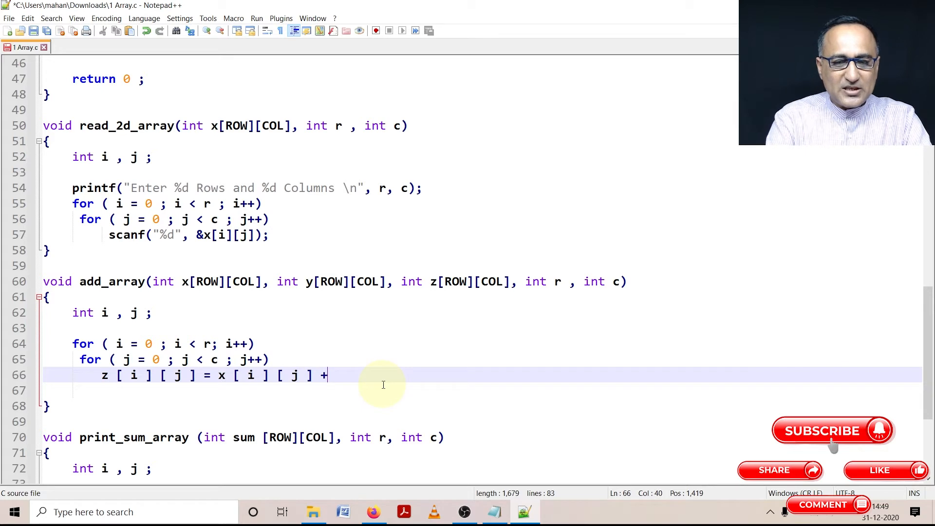
pyautogui.write('y [ i ] [ j')
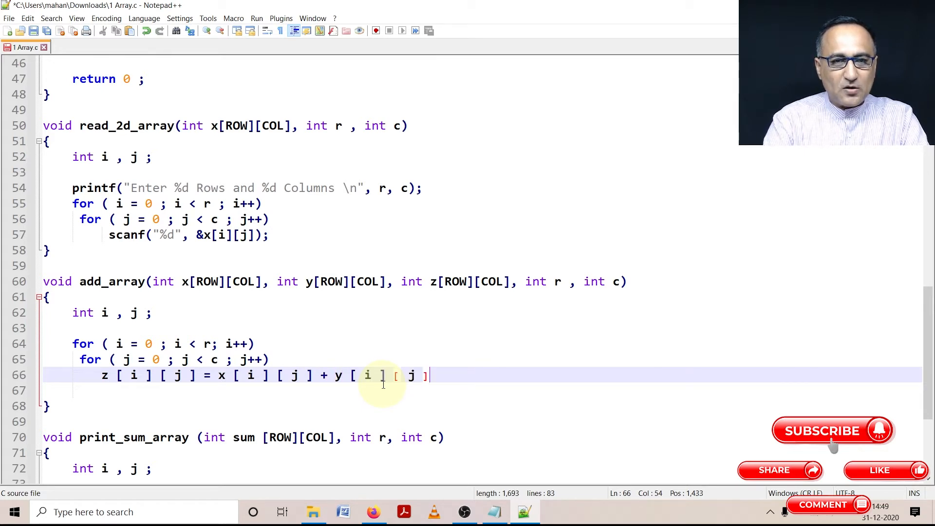
pyautogui.write(';')
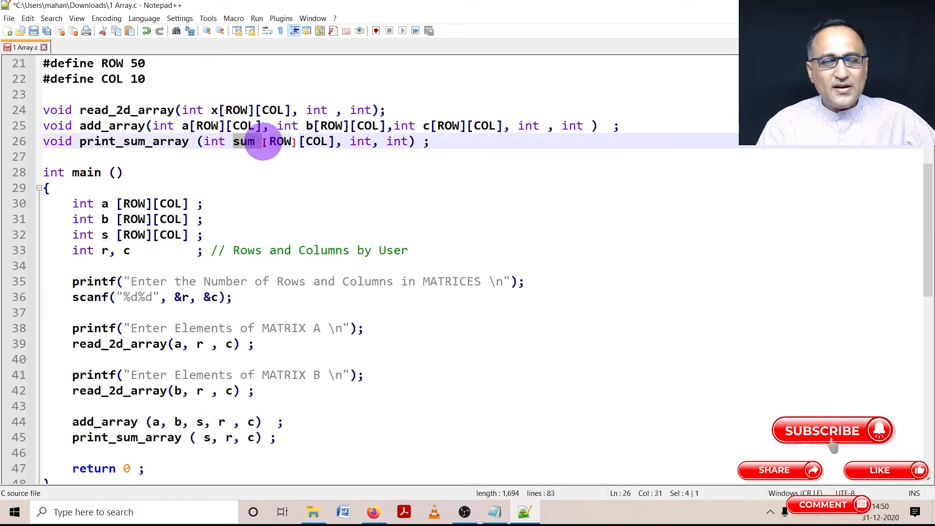
pyautogui.moveTo(261, 141); pyautogui.dragTo(355, 141)
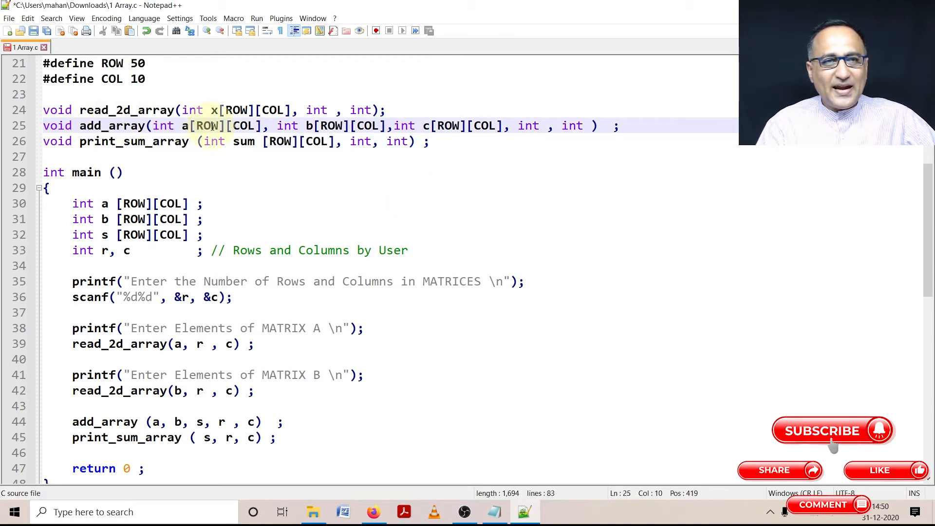
pyautogui.click(540, 125)
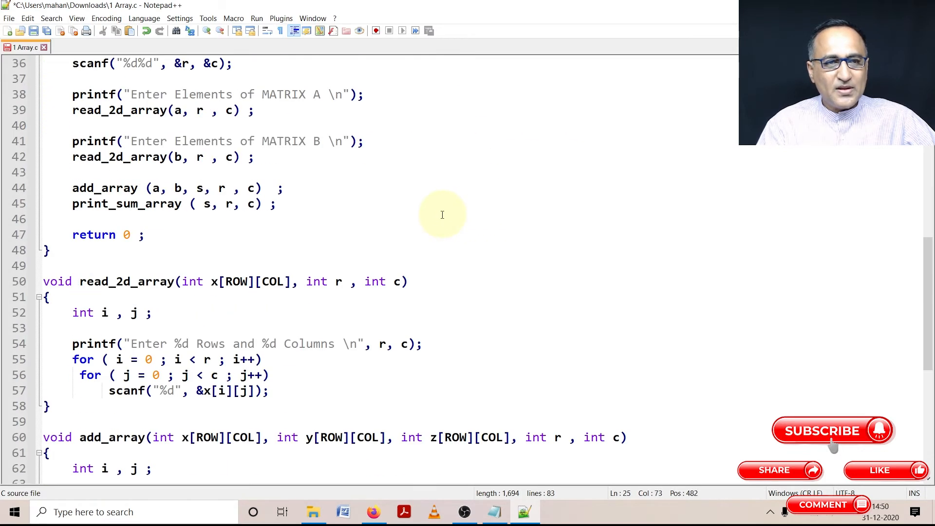
pyautogui.scroll(-3)
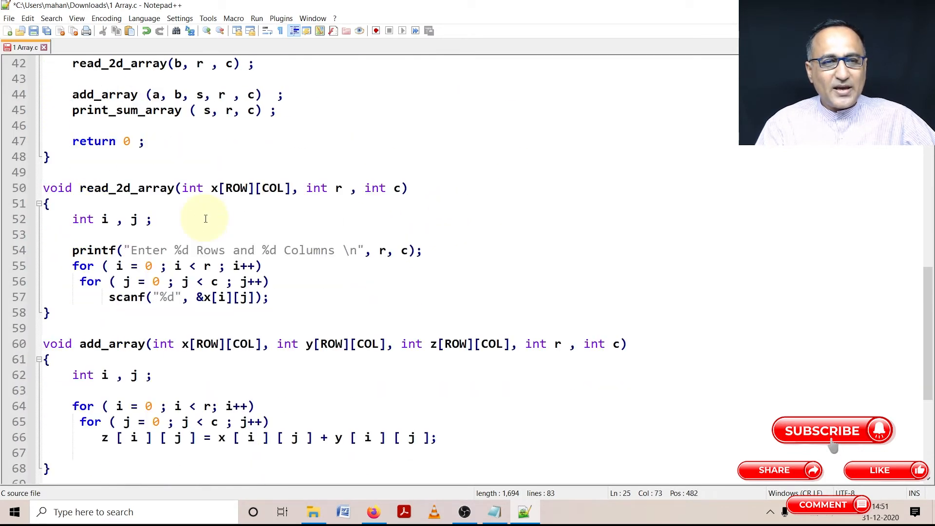
pyautogui.scroll(-3)
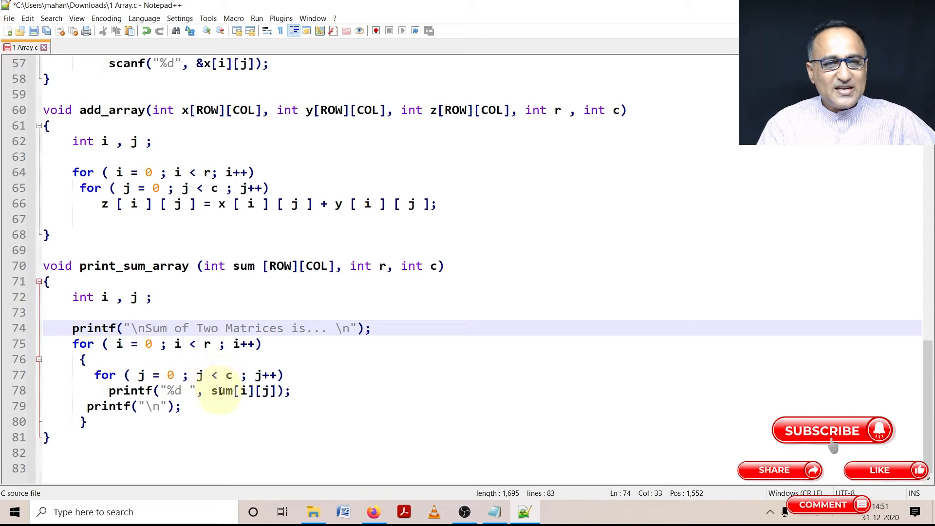
pyautogui.click(264, 390)
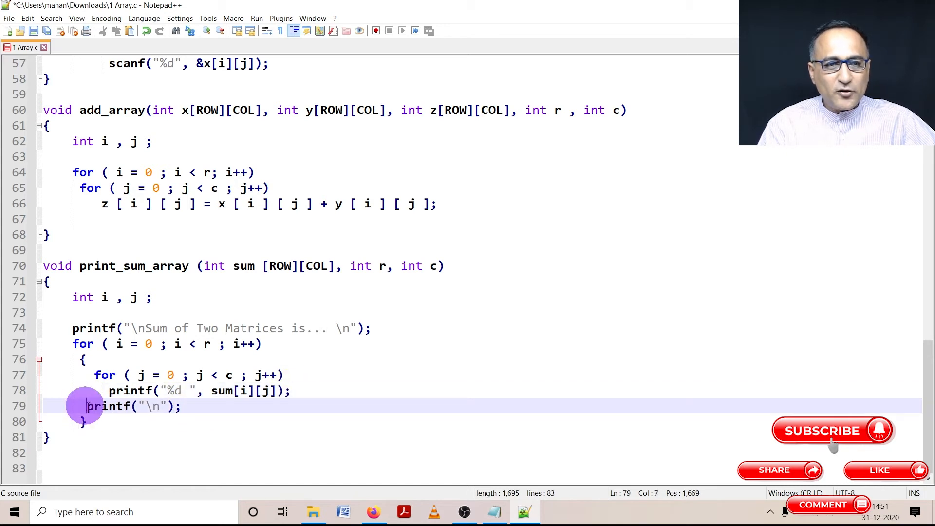
pyautogui.moveTo(87, 406); pyautogui.dragTo(182, 406)
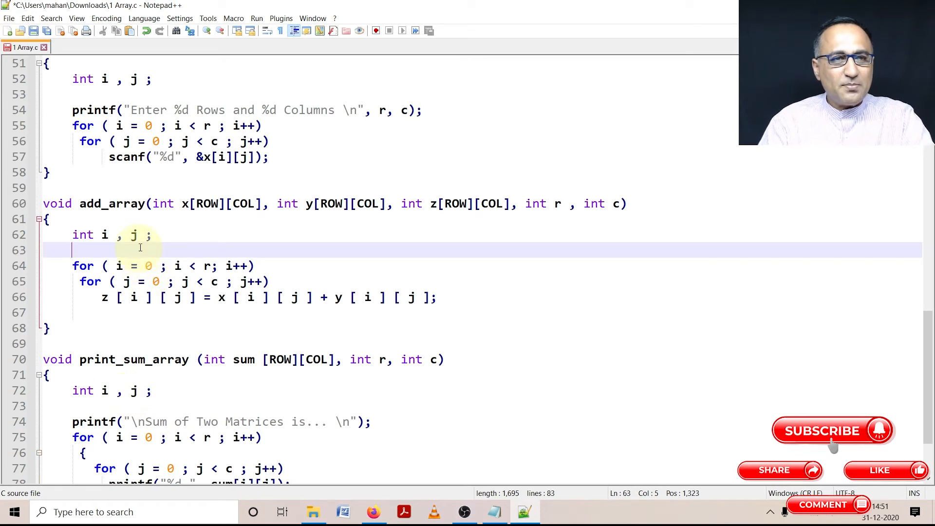
# Add printf("Calculating the Sum .. \n"); above the loops in add_array
pyautogui.write('prin')
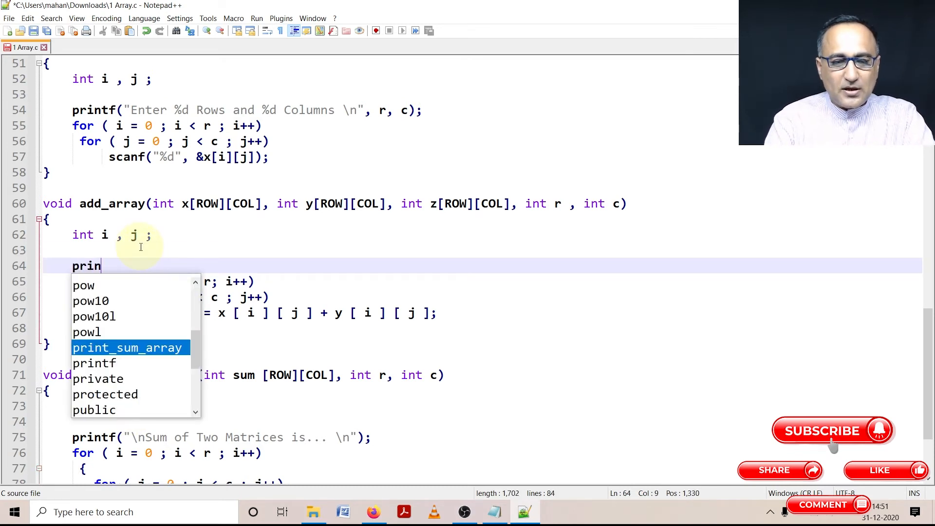
pyautogui.write('tf("')
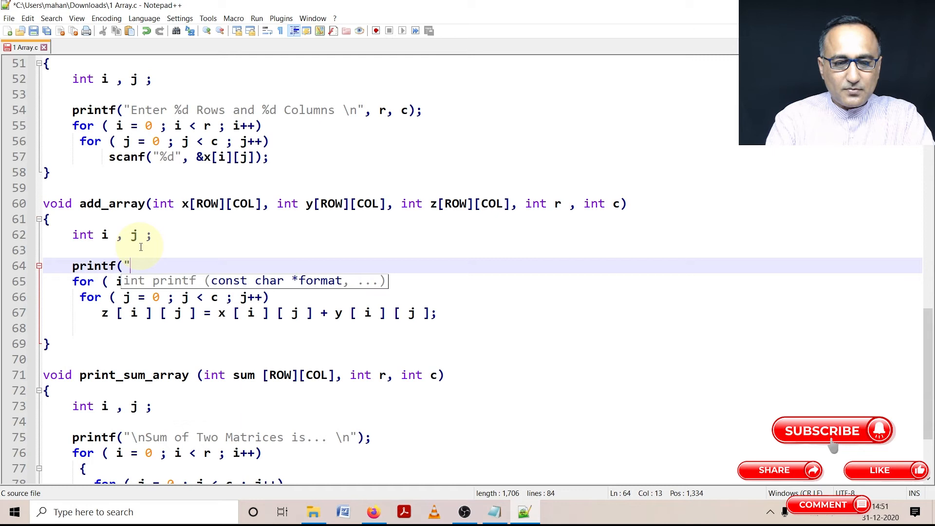
pyautogui.write('Calculating the Sum .. \\n')
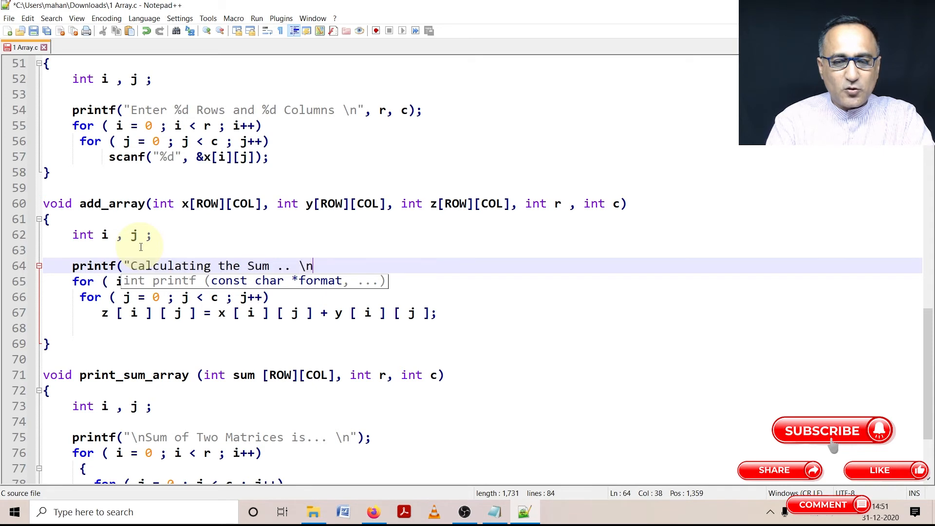
pyautogui.write('");')
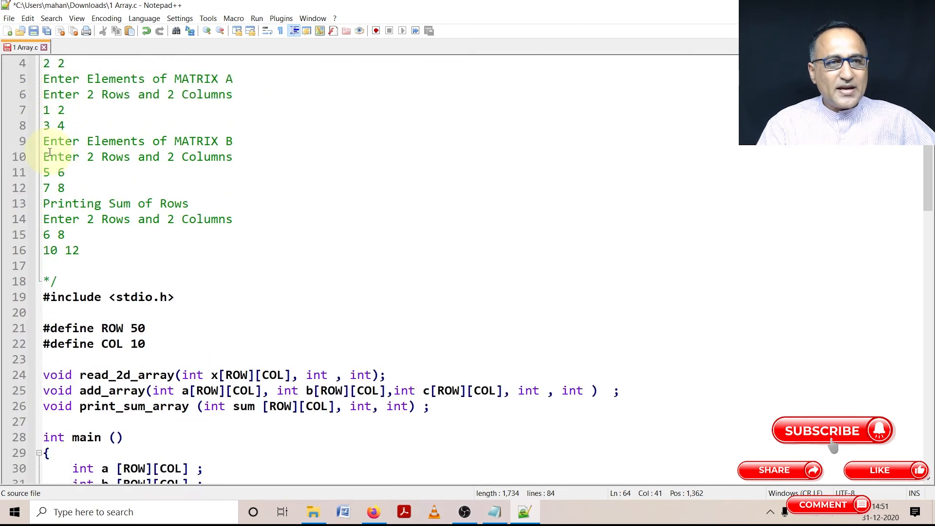
pyautogui.scroll(-3)
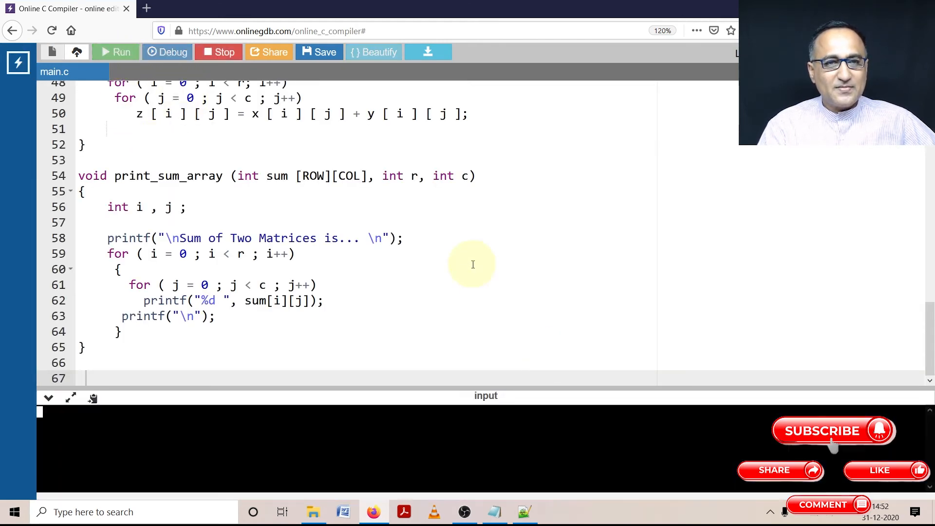
# Answer the dimensions prompt in the console with 3 rows and 3 columns
pyautogui.click(115, 52)
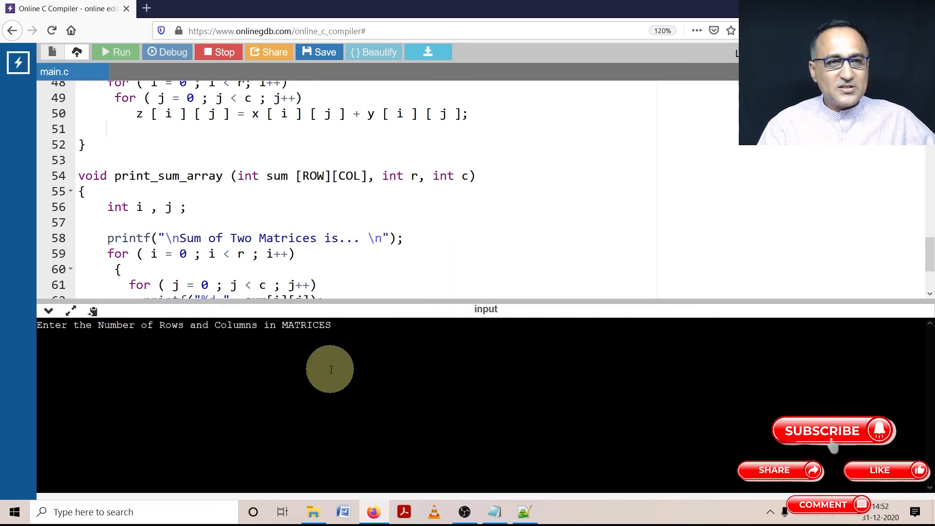
pyautogui.write('3')
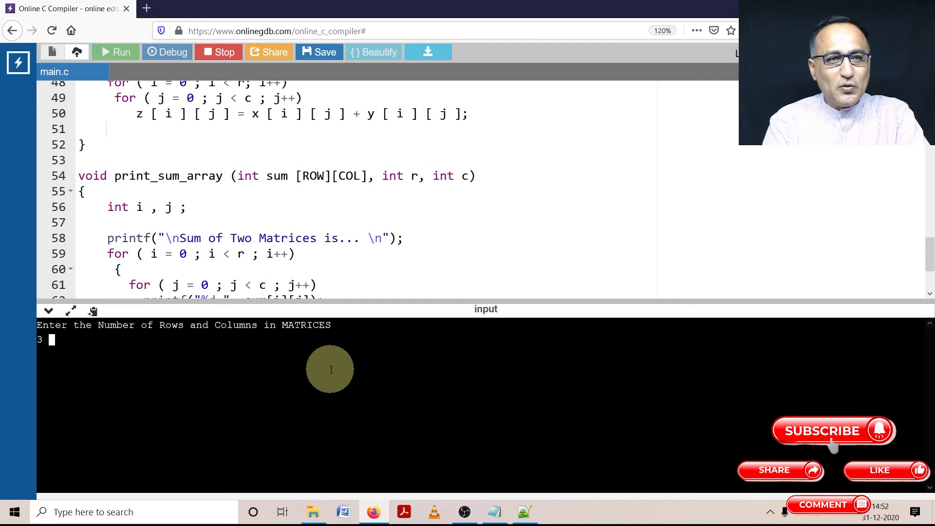
pyautogui.write('3')
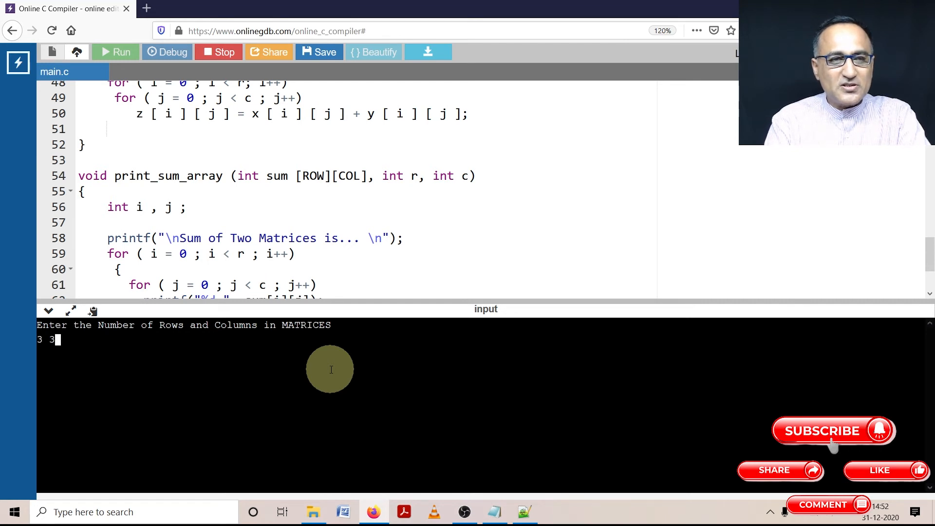
pyautogui.press('enter')
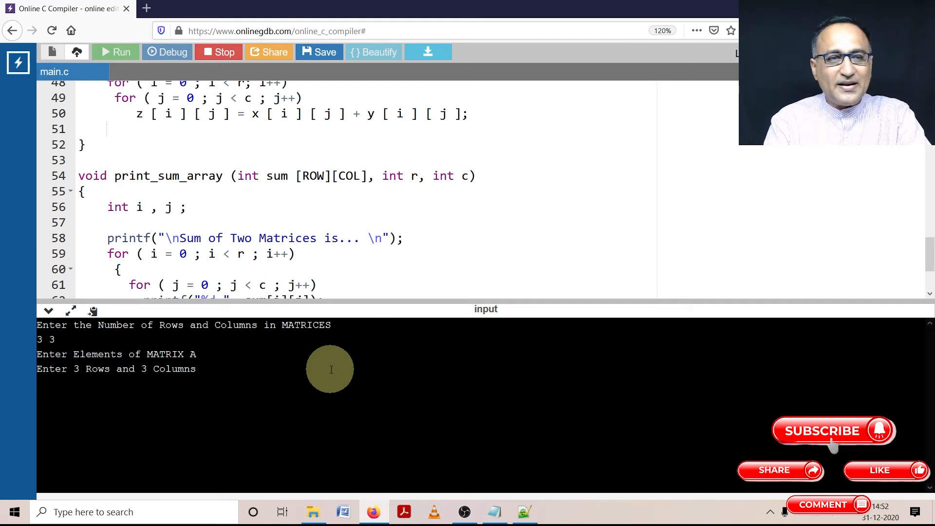
# Enter the values 1 2 3, 4 5 6, 7 8 9 as matrix A
pyautogui.write('1')
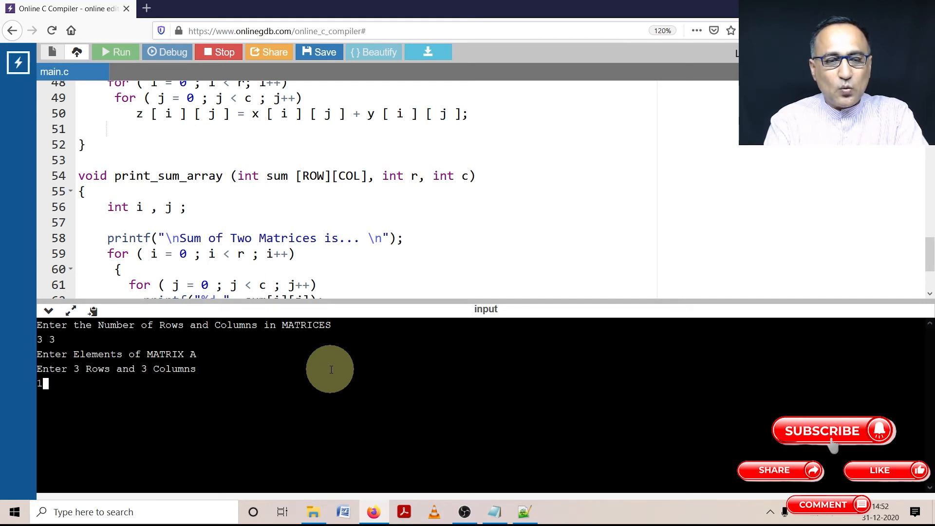
pyautogui.write('2 3')
pyautogui.write('4')
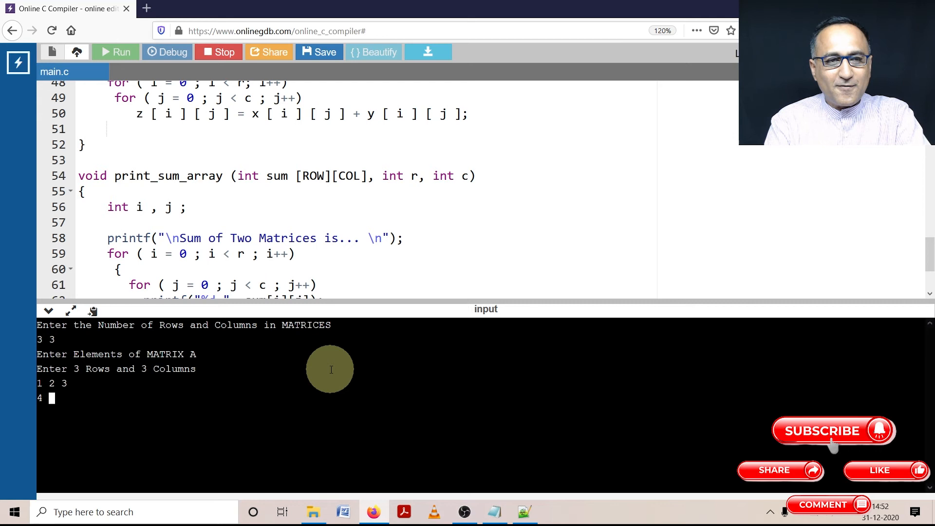
pyautogui.write('5')
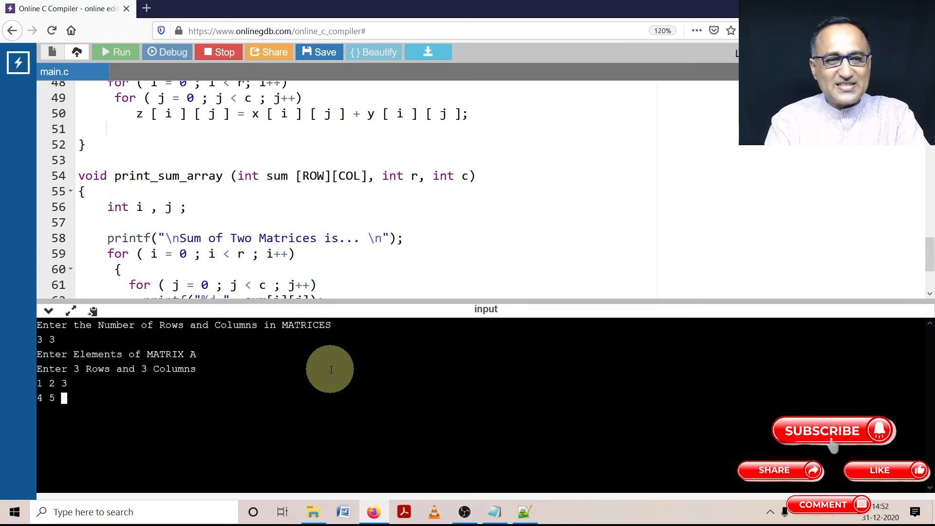
pyautogui.write('6')
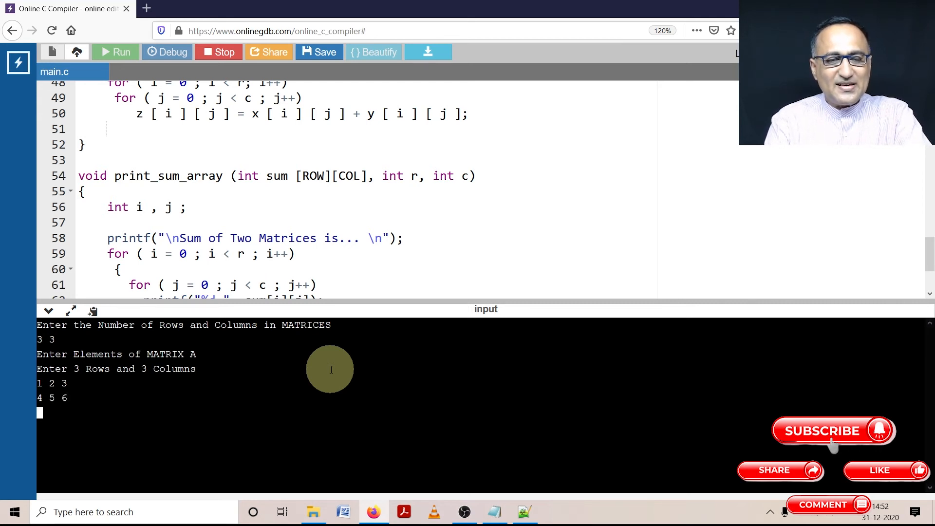
pyautogui.write('7 8')
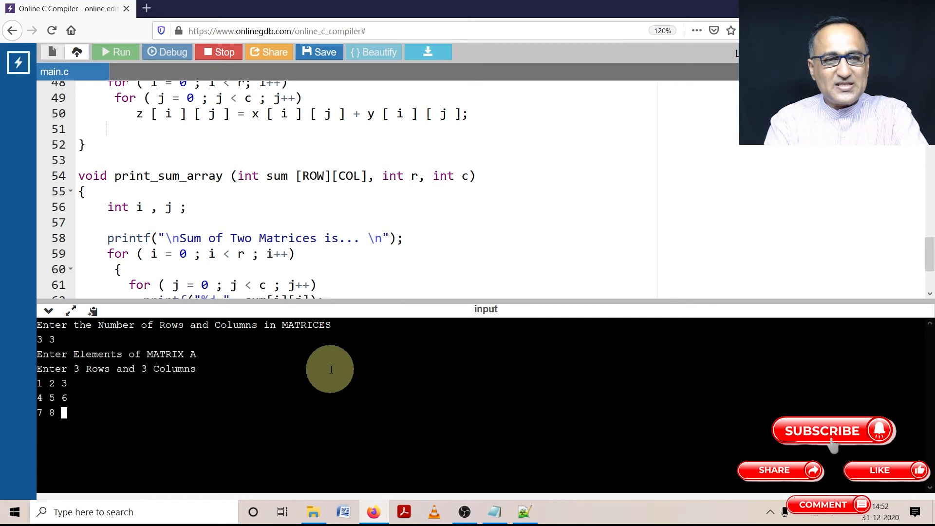
pyautogui.write('9')
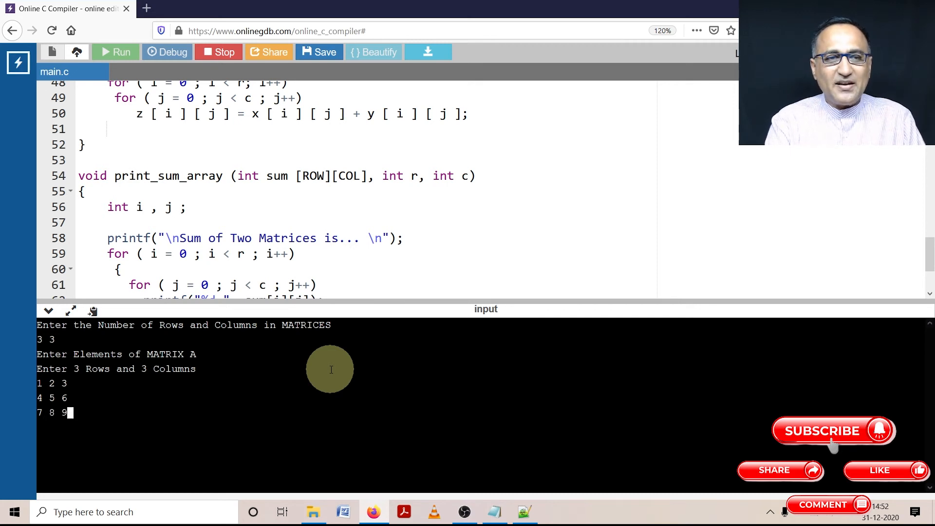
pyautogui.press('Enter')
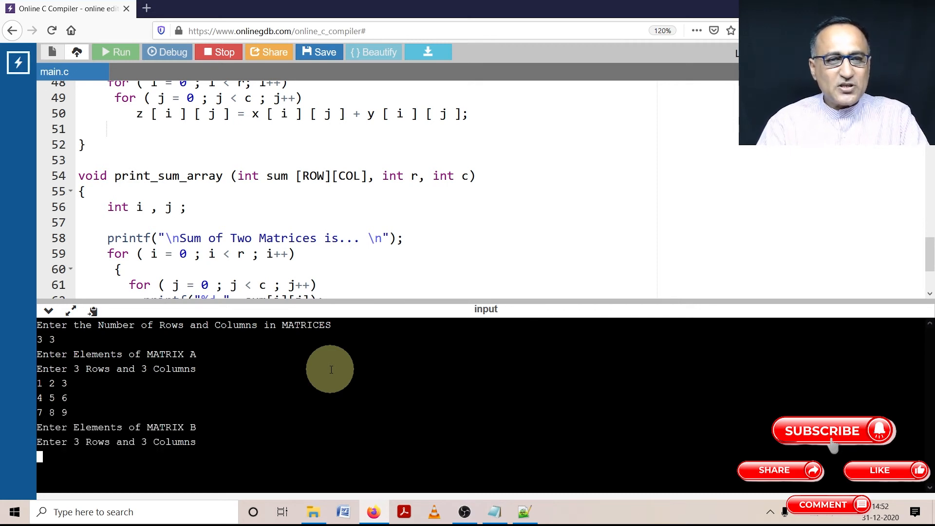
# Enlarge the console and enter 1 2 3, 4 5 6, 7 8 9 as matrix B to print the sum matrix
pyautogui.moveTo(340, 309); pyautogui.dragTo(340, 240)
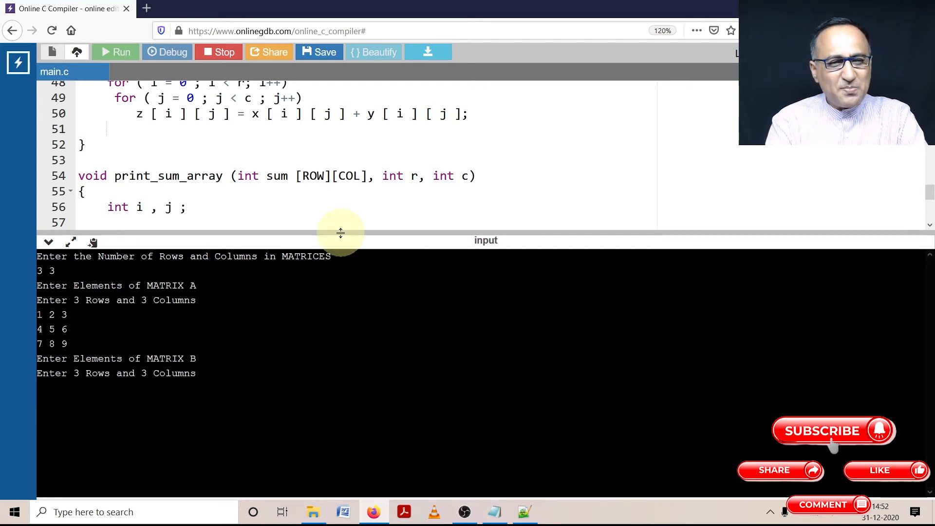
pyautogui.write('1')
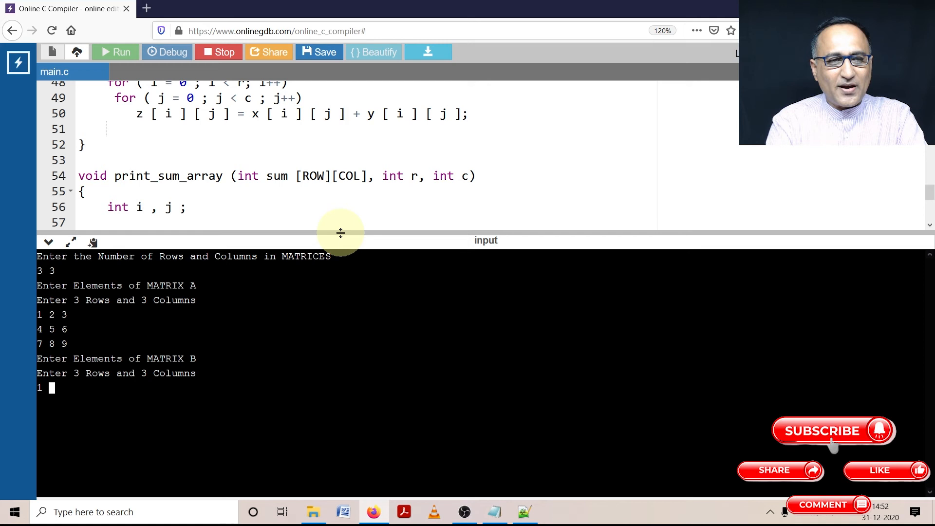
pyautogui.write('2 3')
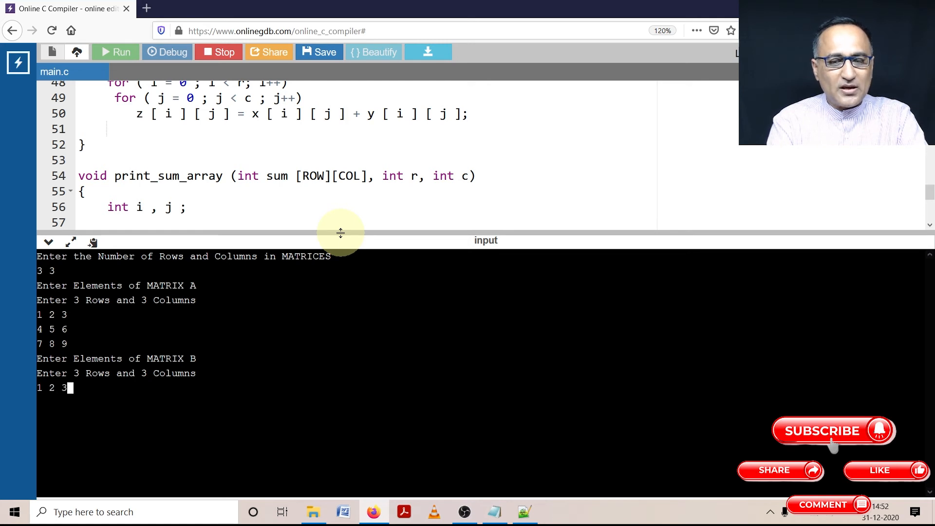
pyautogui.write('4 5')
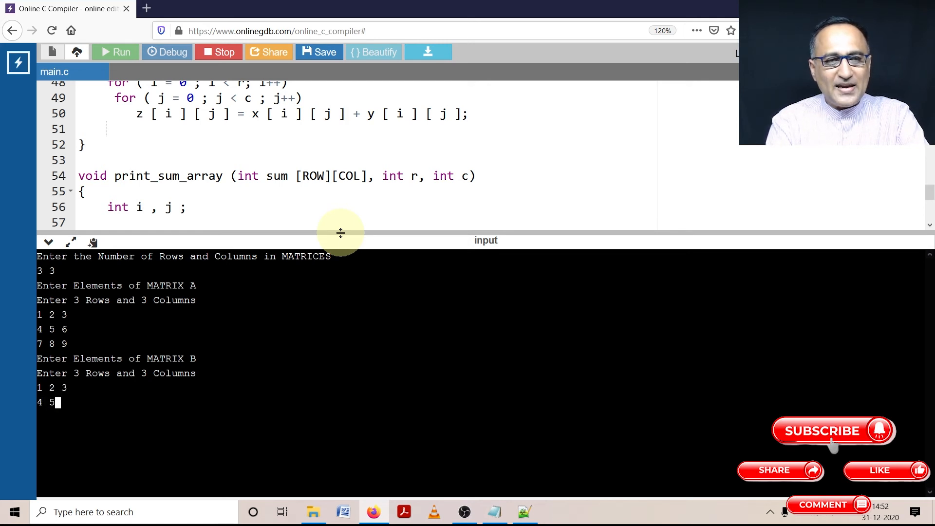
pyautogui.write('6')
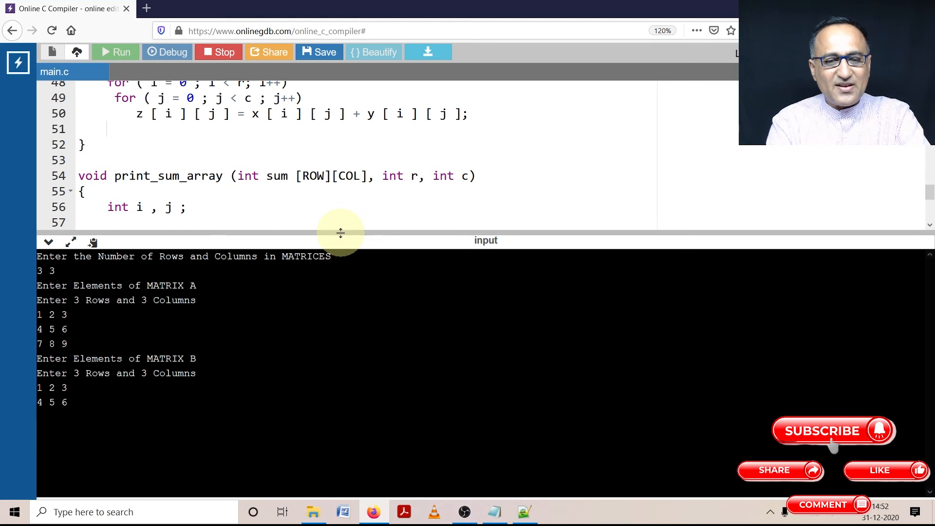
pyautogui.write('7 8 9')
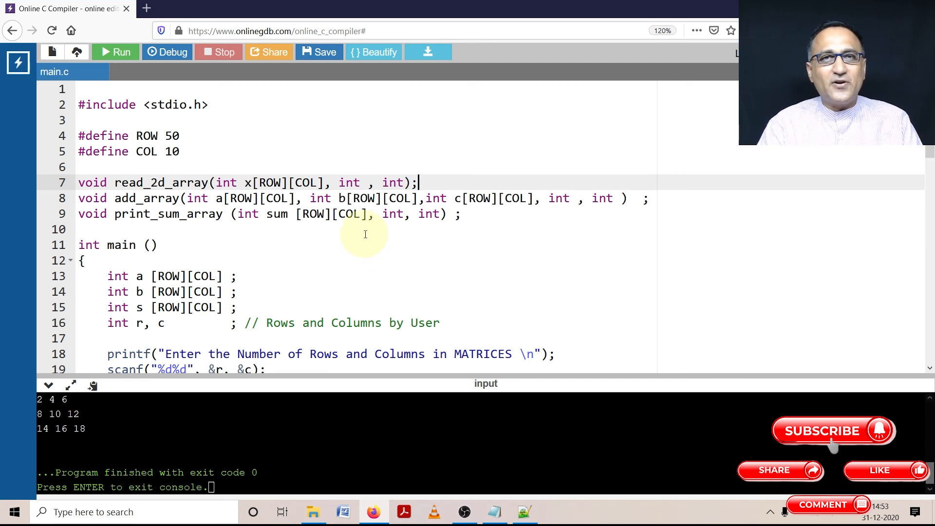
pyautogui.scroll(-3)
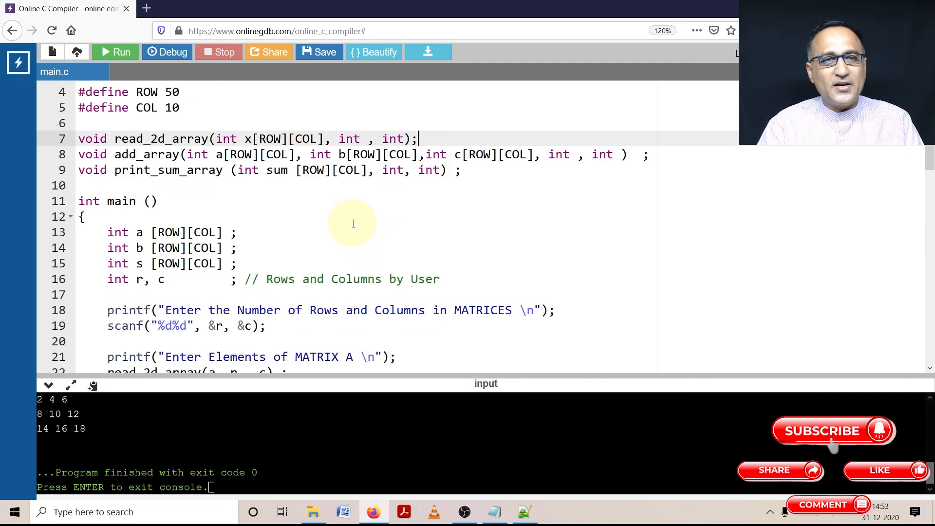
pyautogui.doubleClick(267, 138)
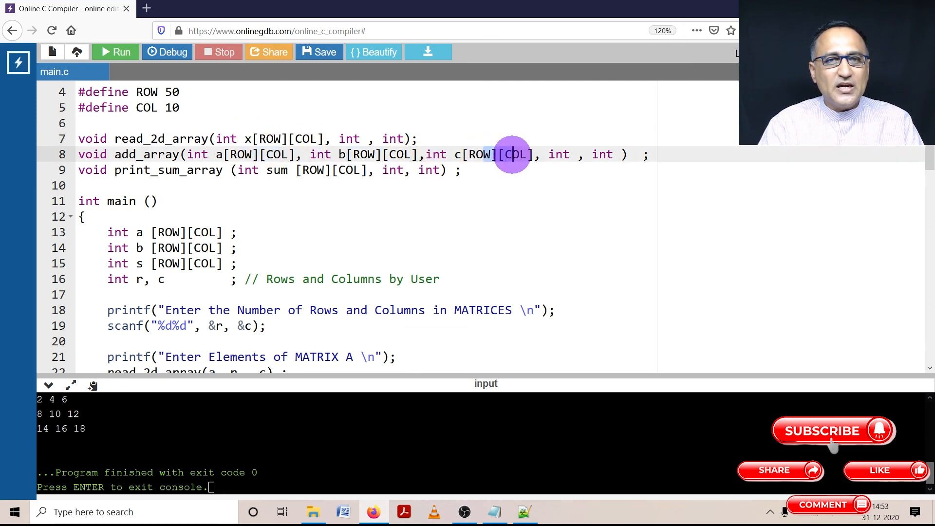
pyautogui.moveTo(444, 214)
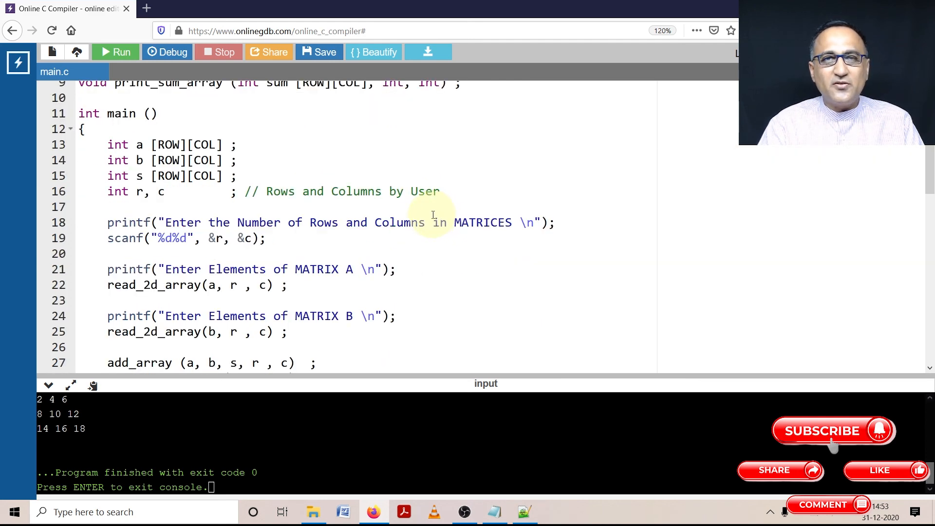
pyautogui.scroll(-3)
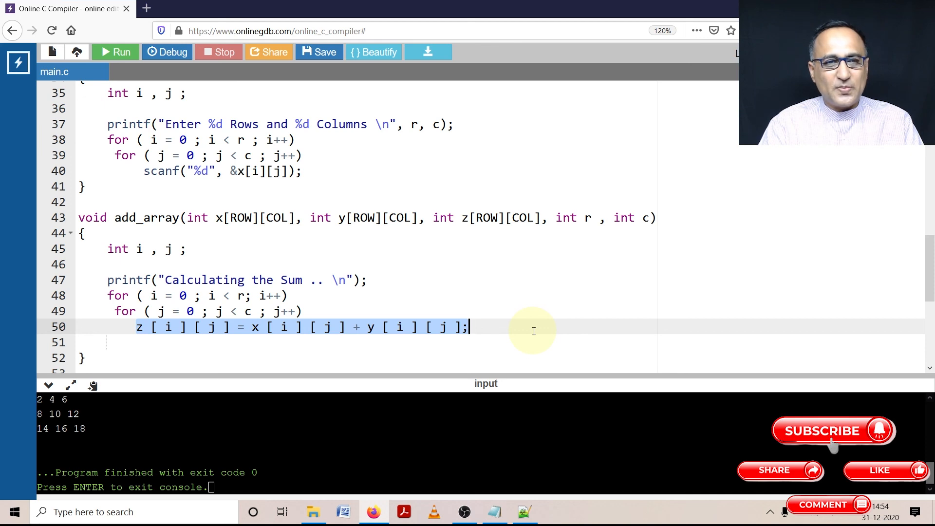
pyautogui.scroll(-3)
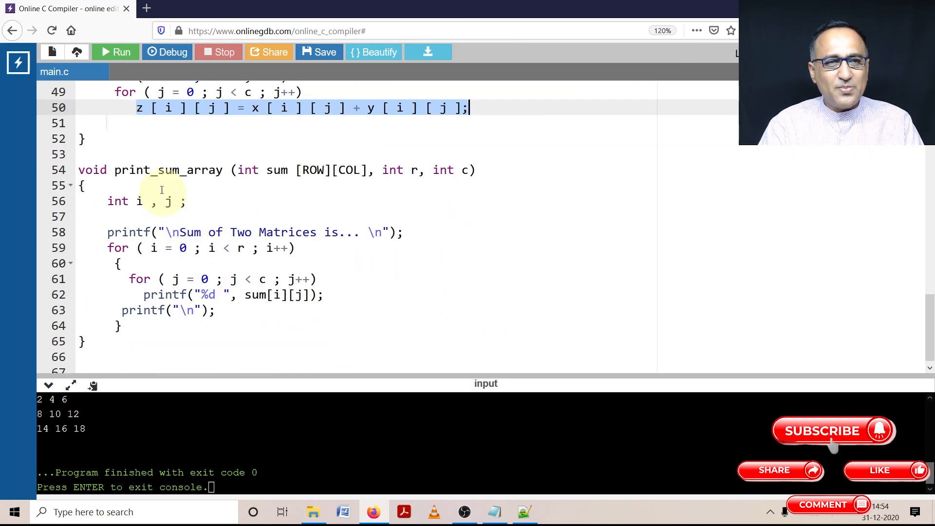